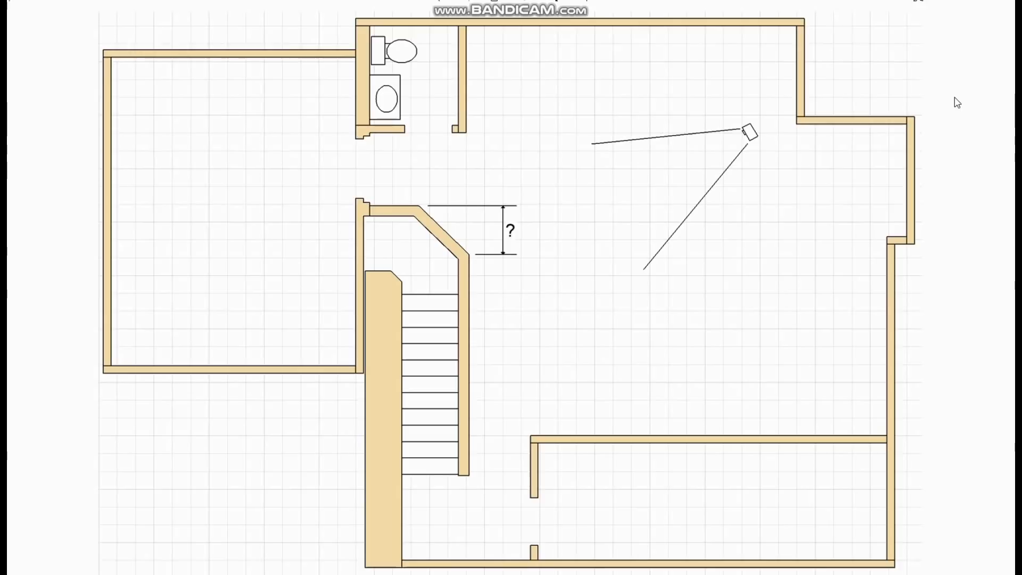
pyautogui.moveTo(186, 95)
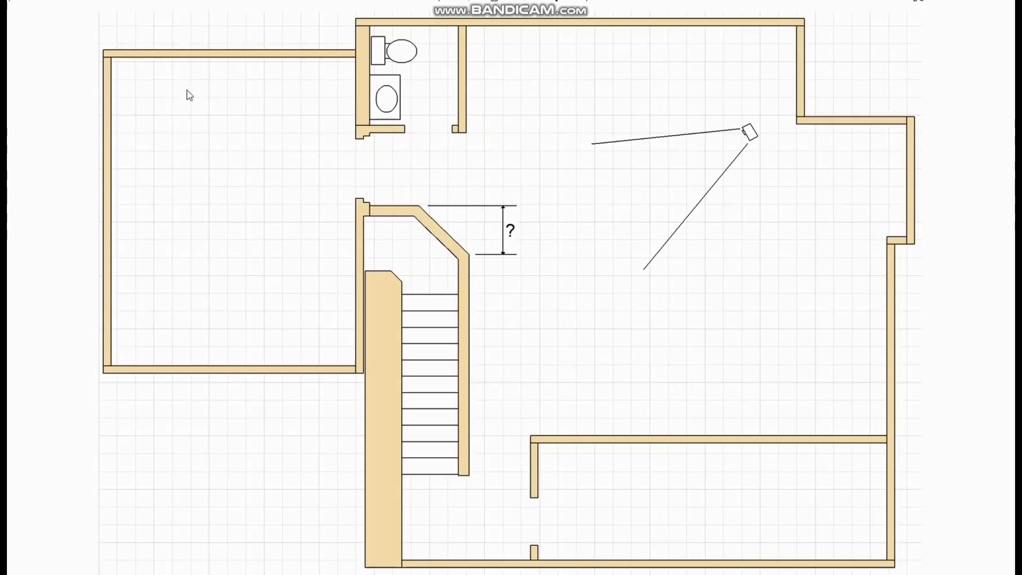
pyautogui.moveTo(537, 262)
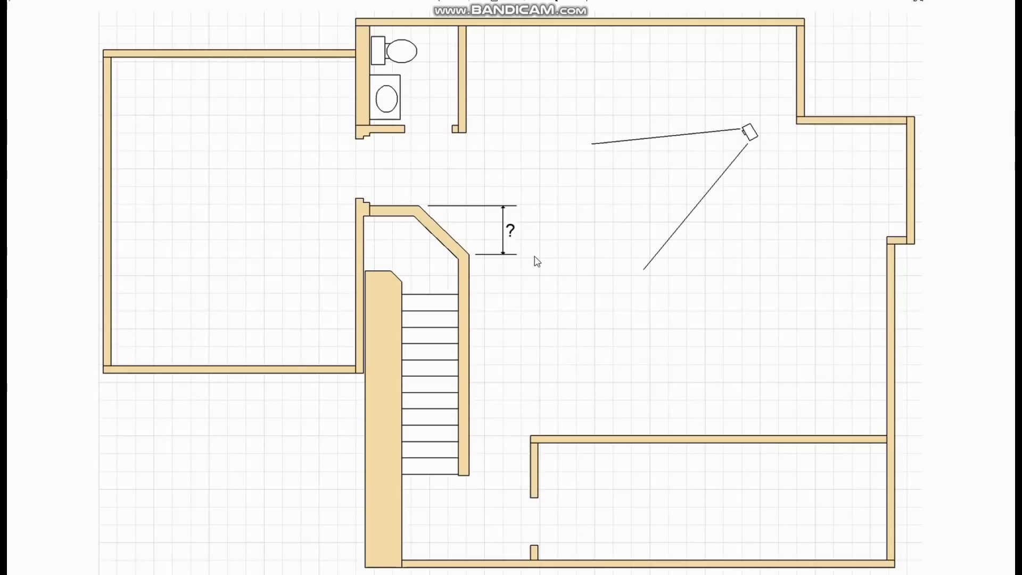
pyautogui.moveTo(836, 491)
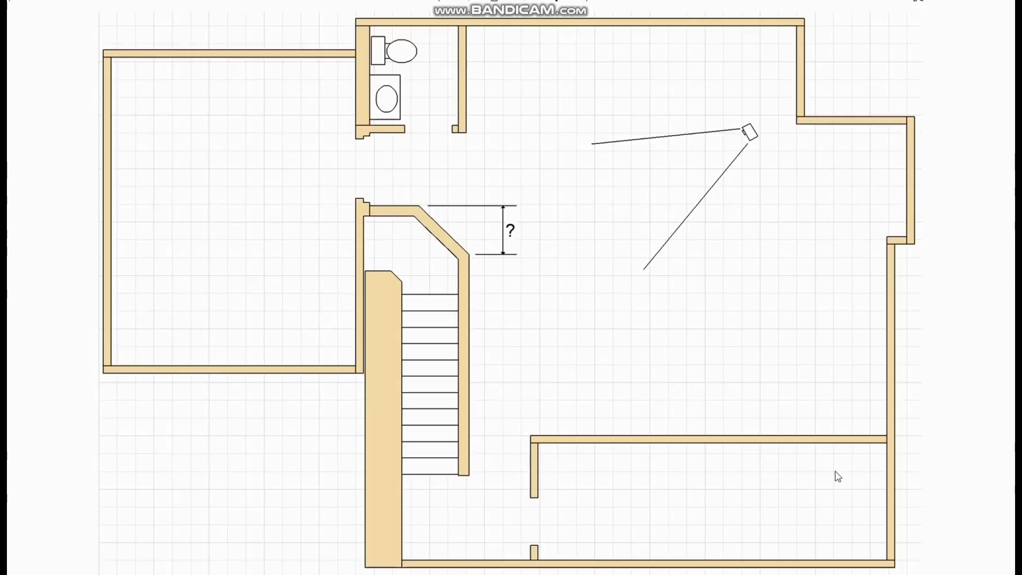
pyautogui.moveTo(617, 474)
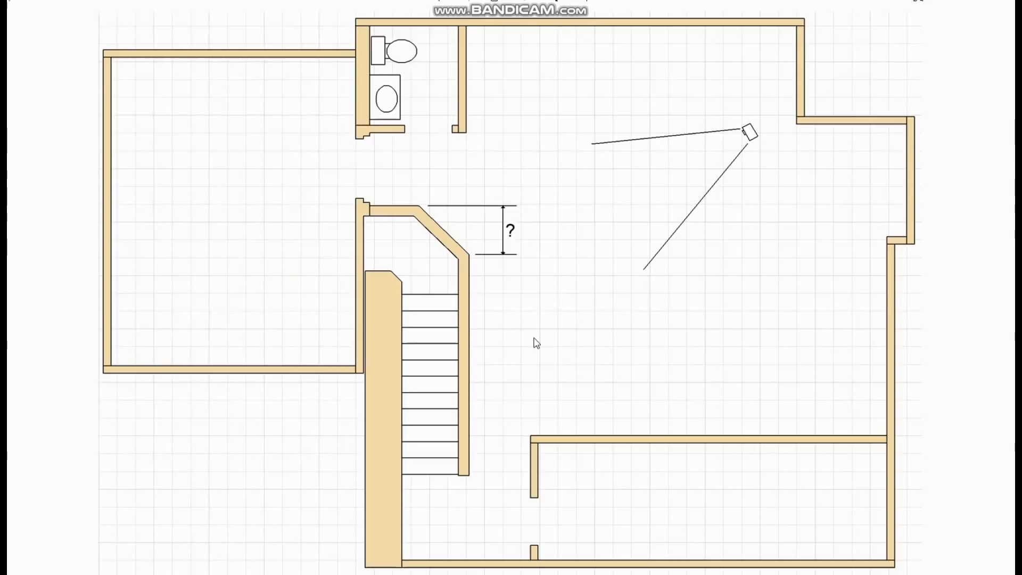
pyautogui.moveTo(535, 398)
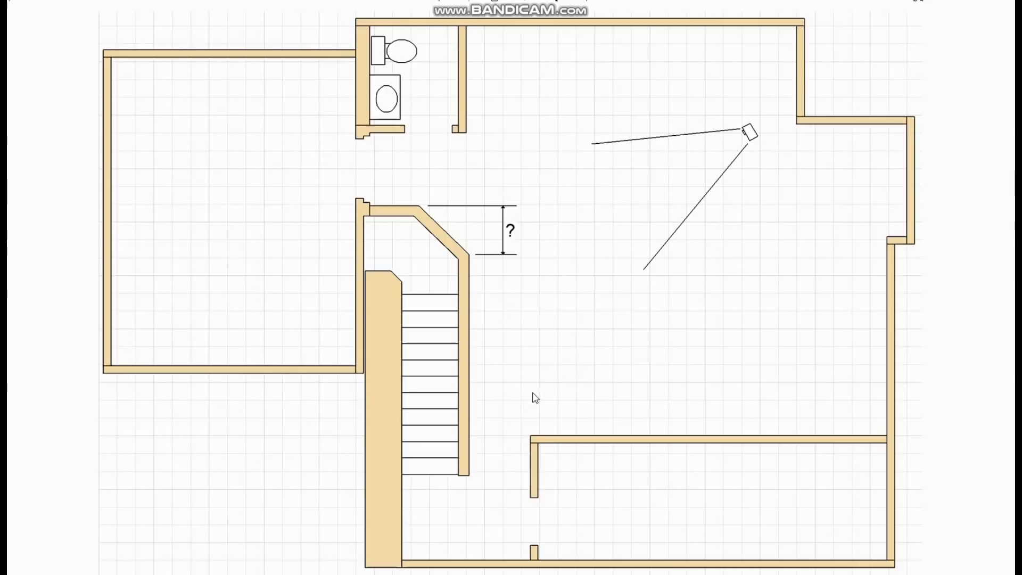
pyautogui.moveTo(423, 367)
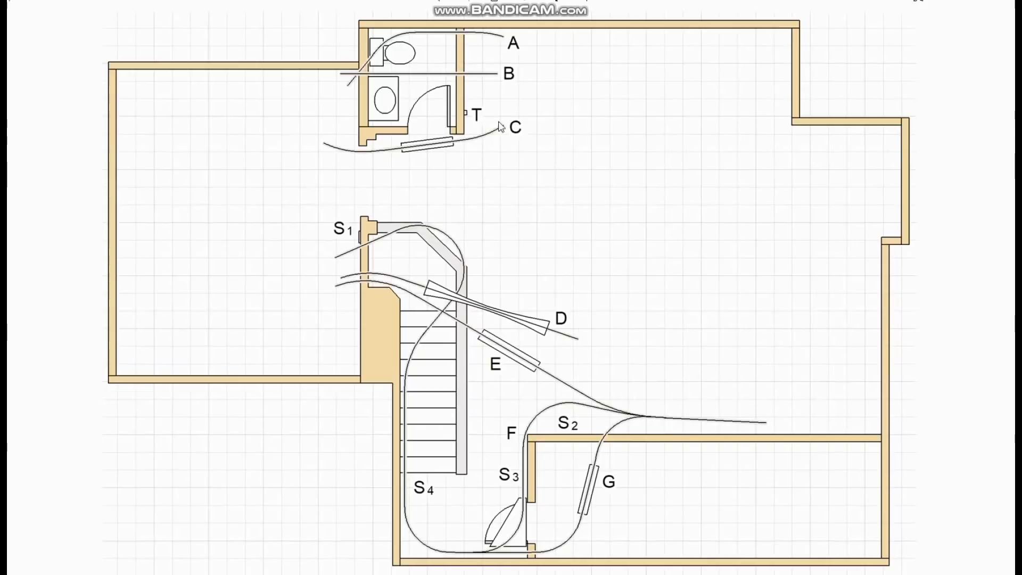
pyautogui.moveTo(477, 61)
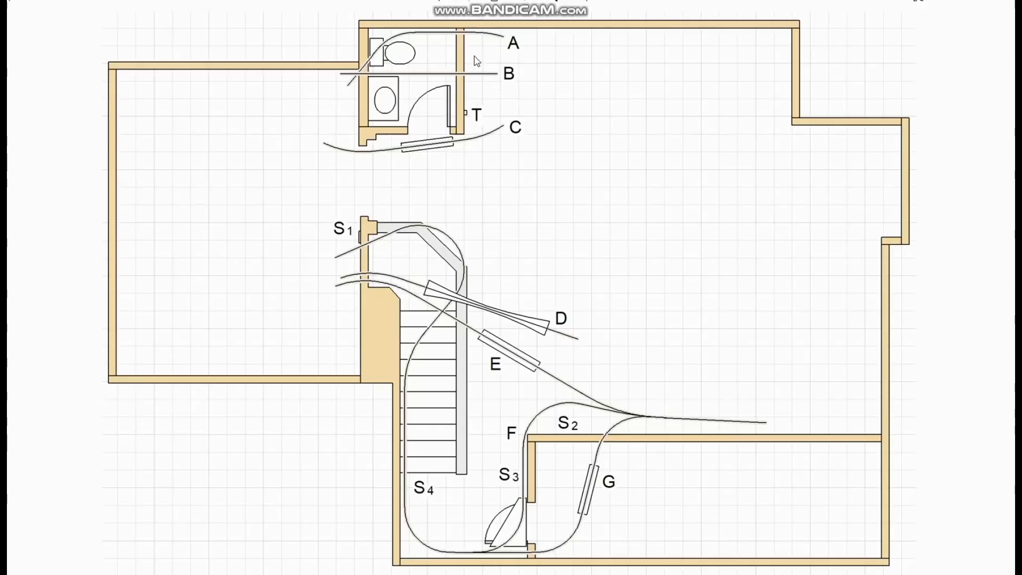
pyautogui.moveTo(381, 65)
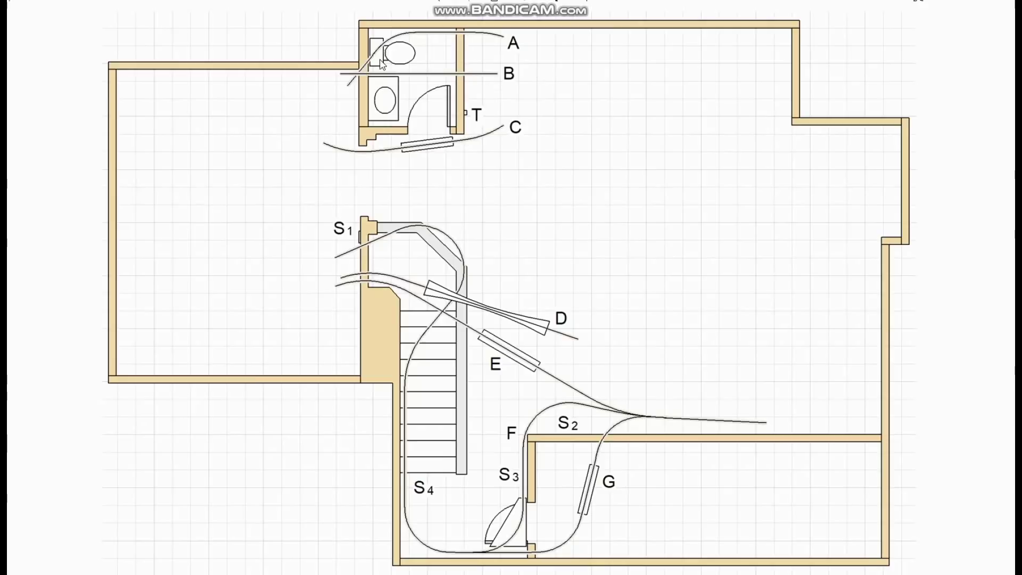
pyautogui.moveTo(485, 59)
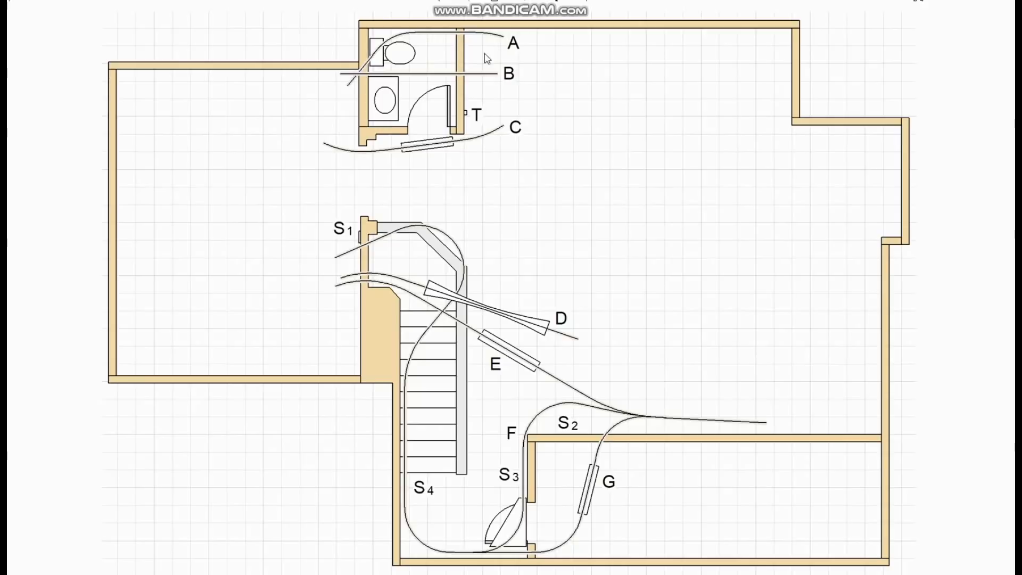
pyautogui.moveTo(453, 80)
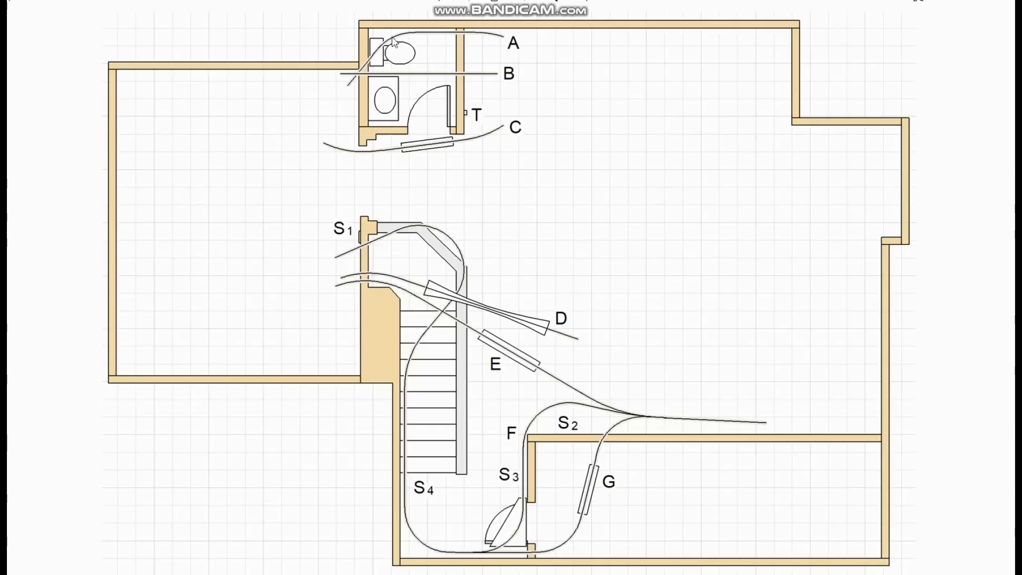
pyautogui.moveTo(512, 135)
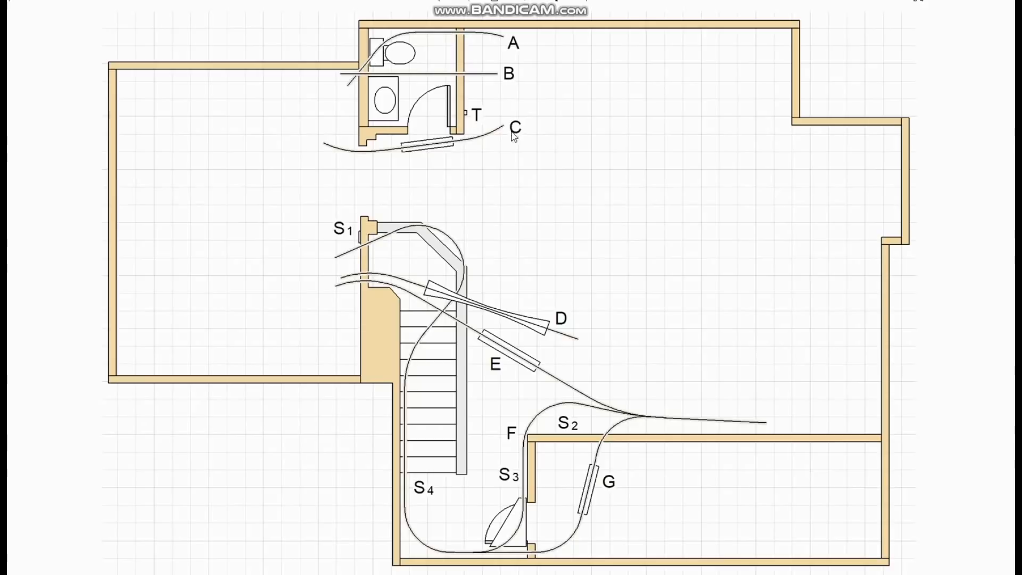
pyautogui.moveTo(467, 185)
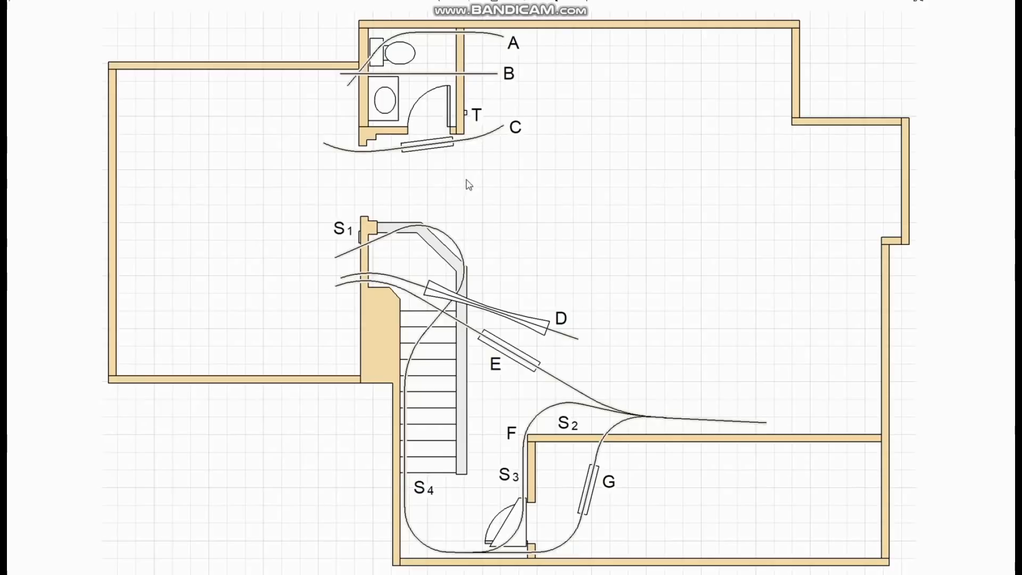
pyautogui.moveTo(281, 294)
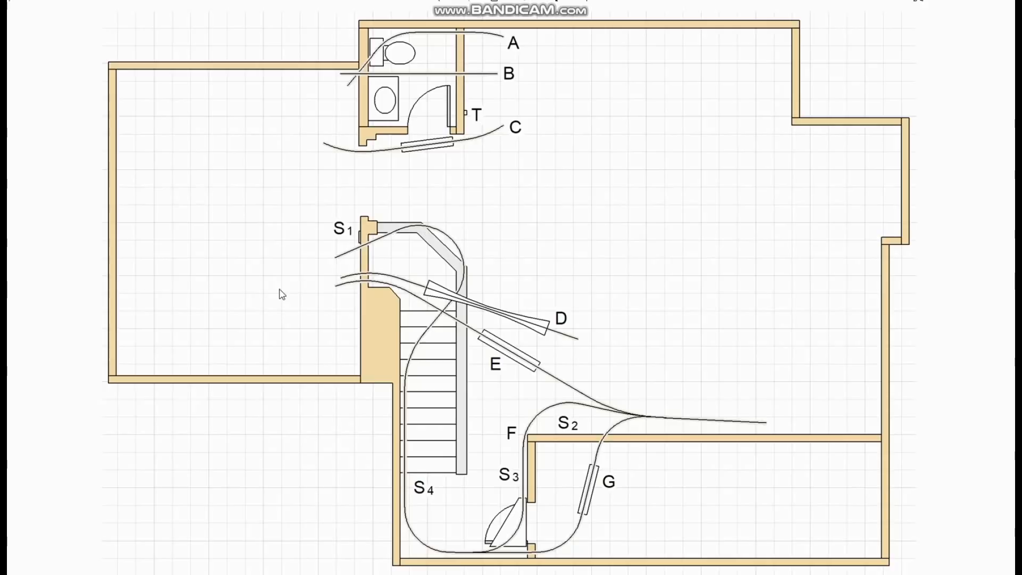
pyautogui.moveTo(550, 475)
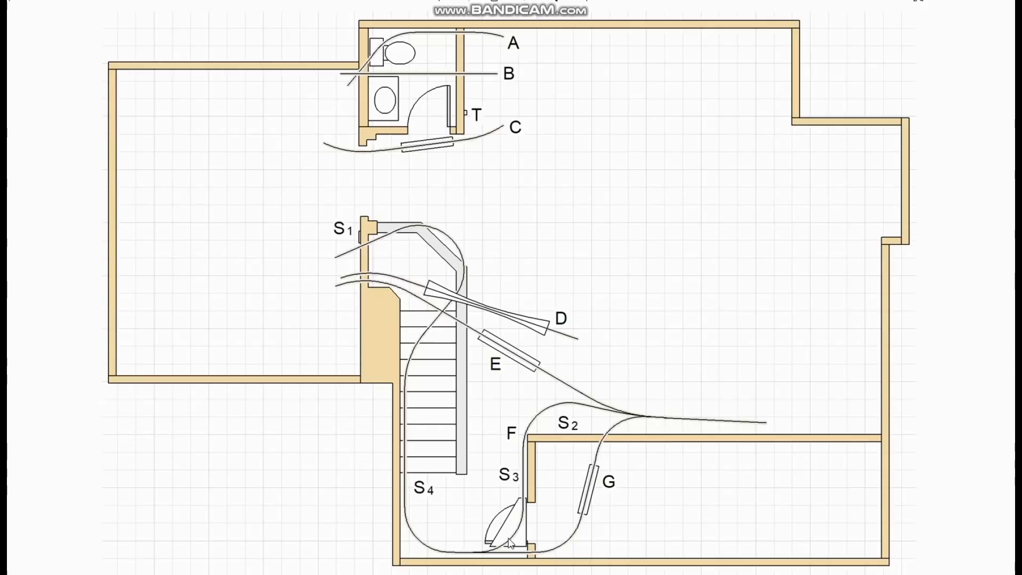
pyautogui.moveTo(559, 354)
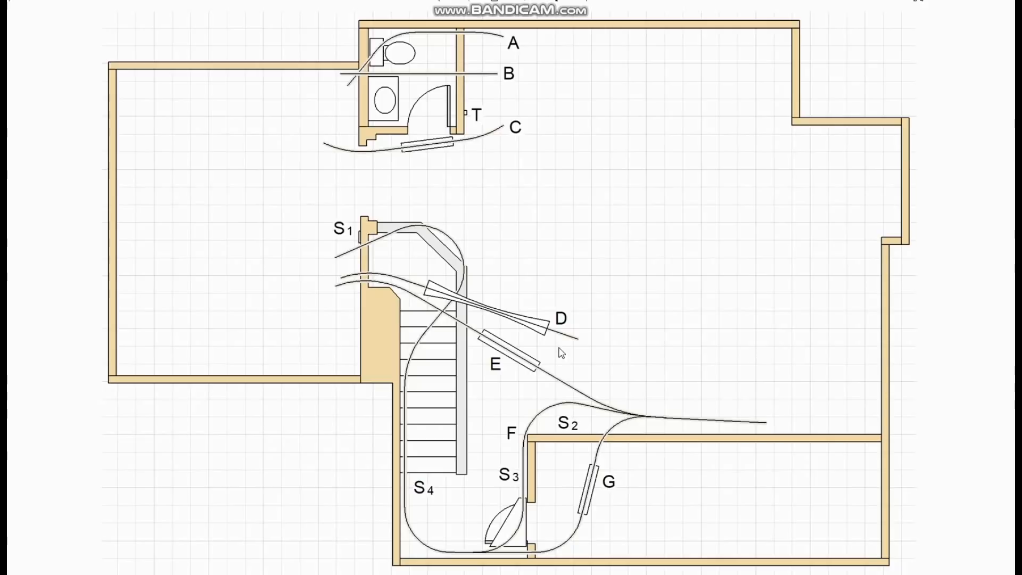
pyautogui.moveTo(553, 338)
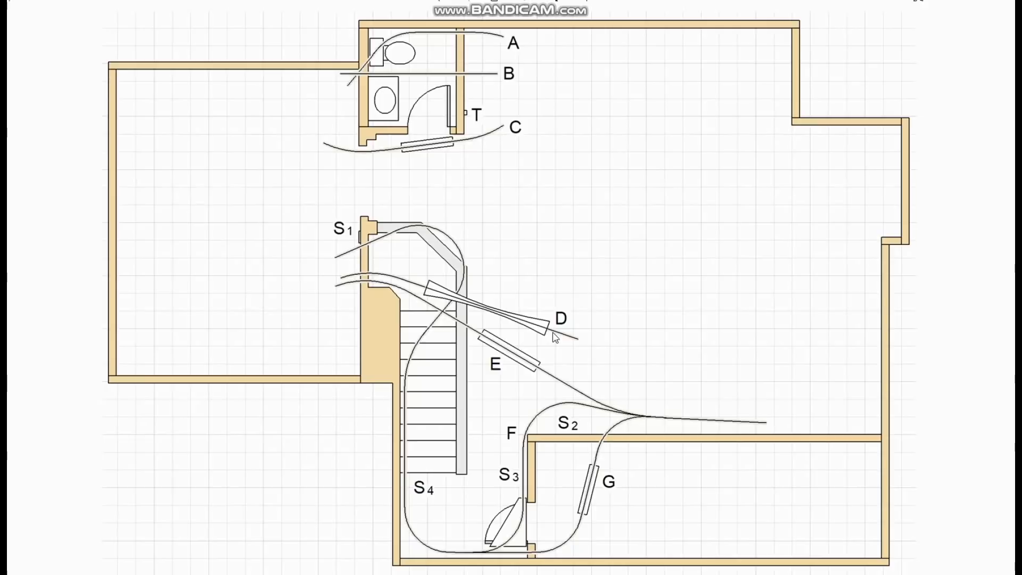
pyautogui.moveTo(573, 344)
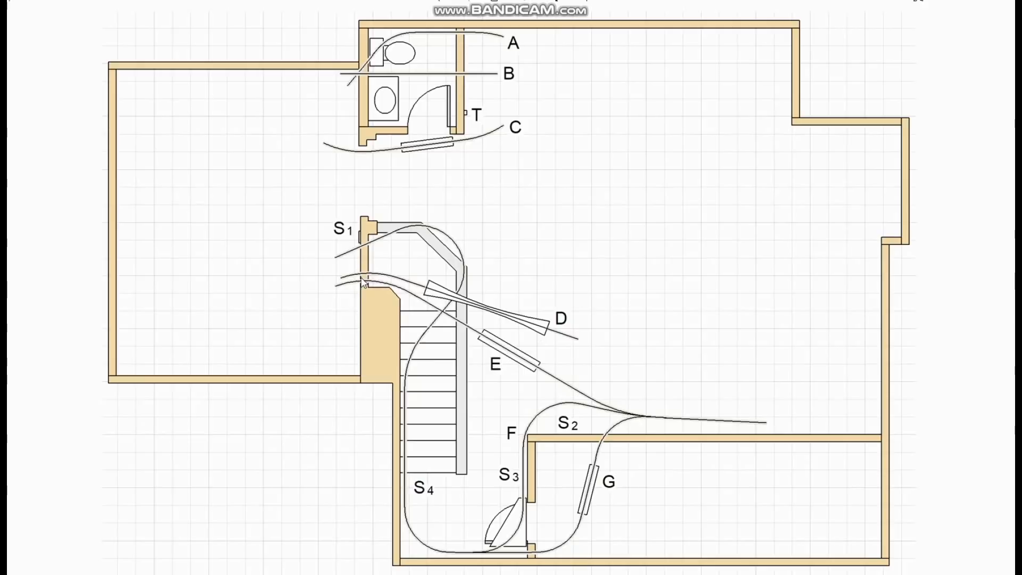
pyautogui.moveTo(383, 348)
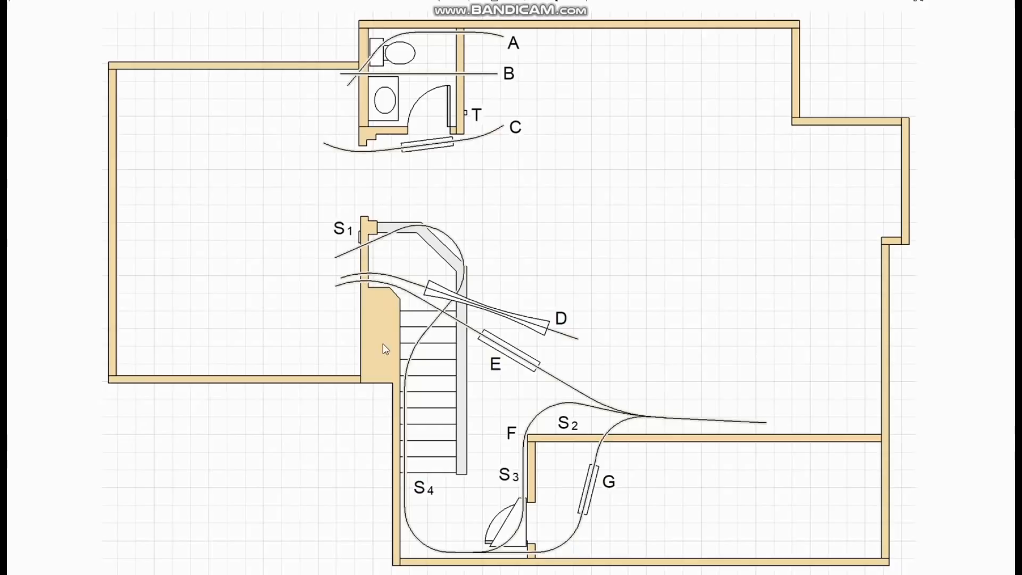
pyautogui.moveTo(372, 304)
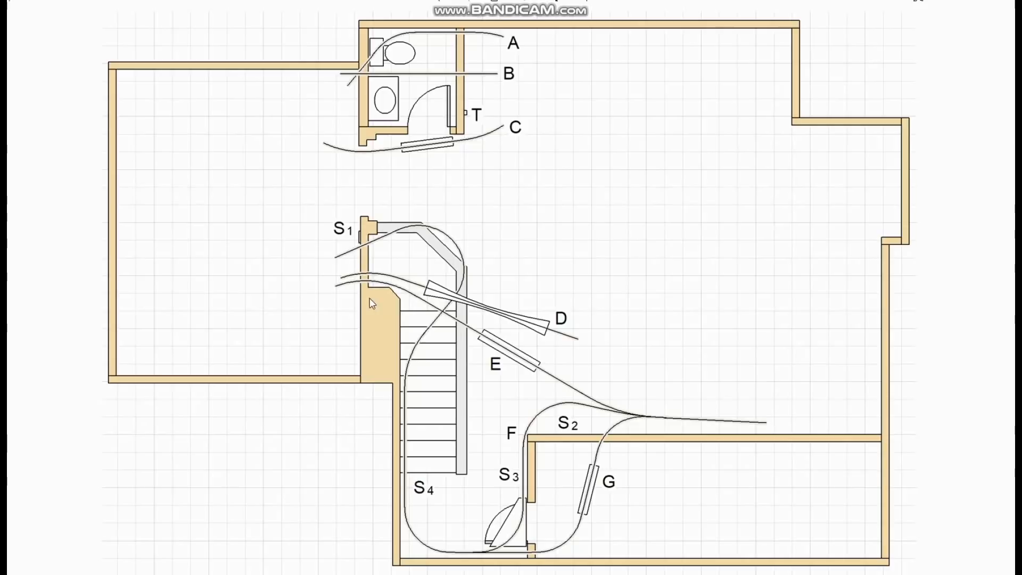
pyautogui.moveTo(408, 410)
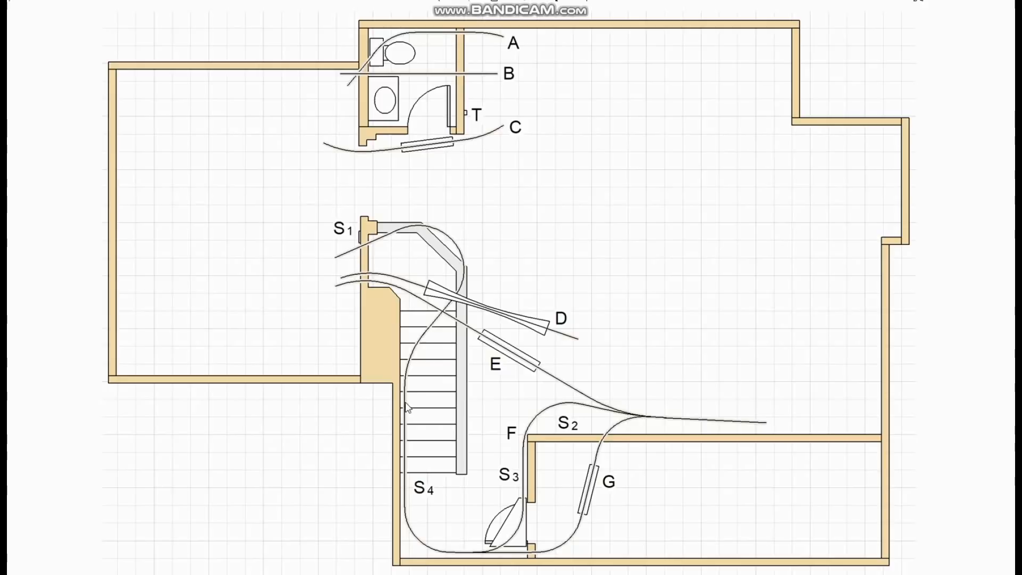
pyautogui.moveTo(548, 337)
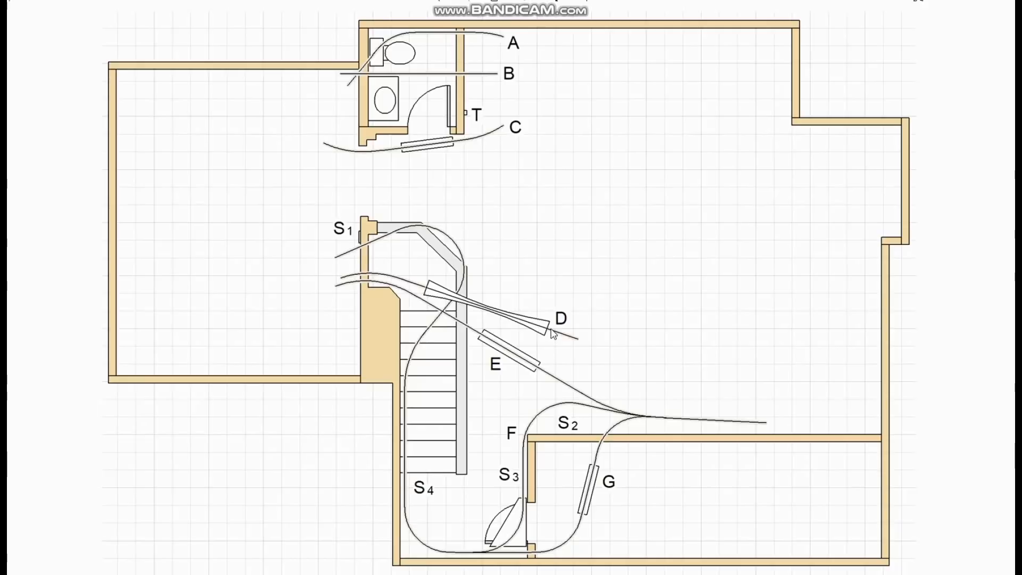
pyautogui.moveTo(405, 265)
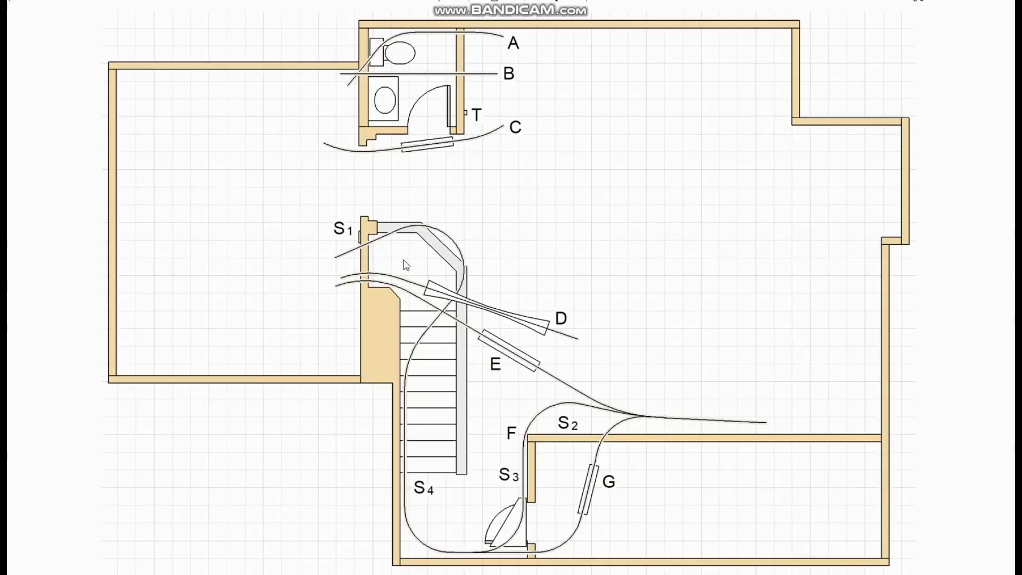
pyautogui.moveTo(516, 529)
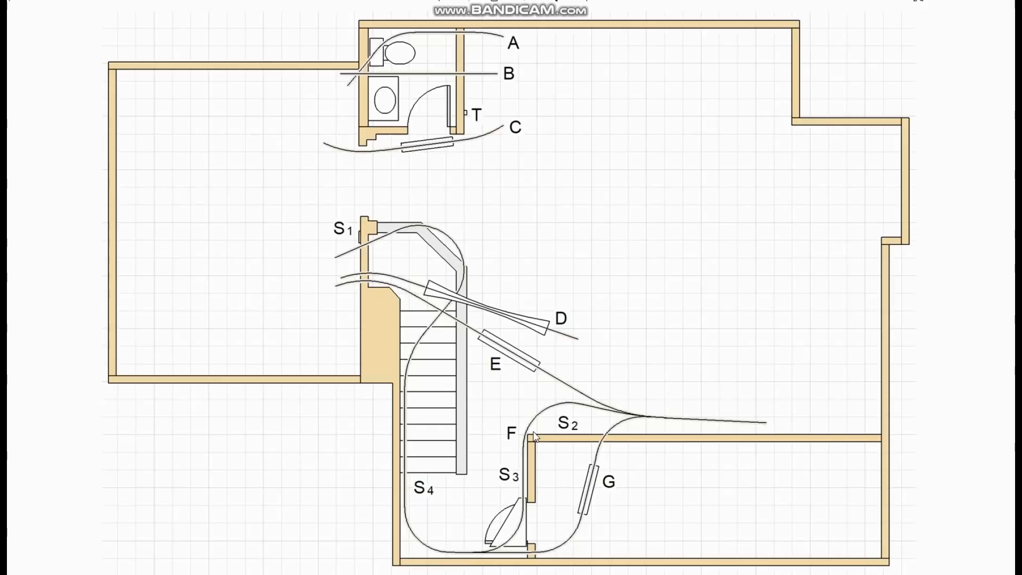
pyautogui.moveTo(396, 317)
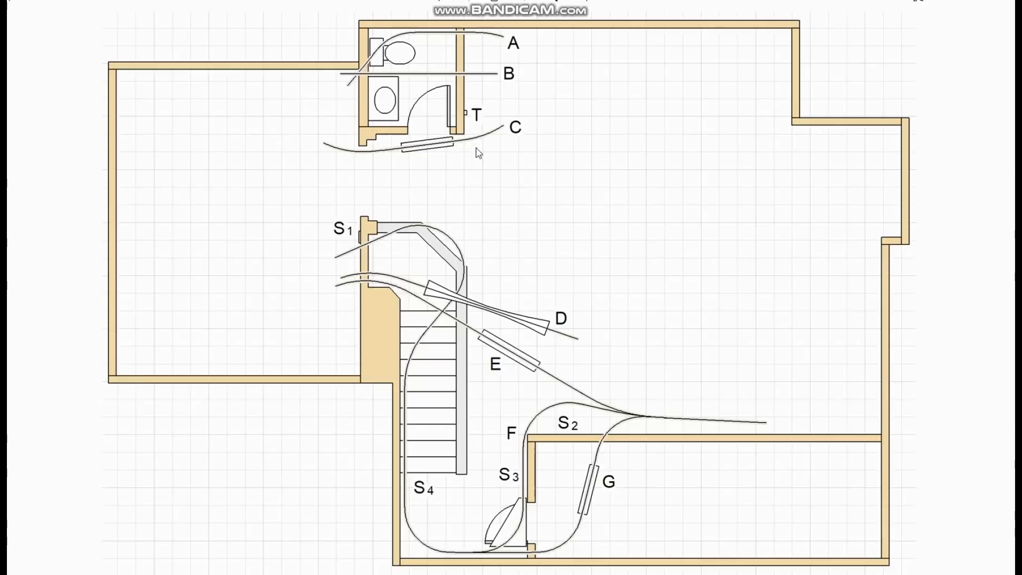
pyautogui.moveTo(594, 391)
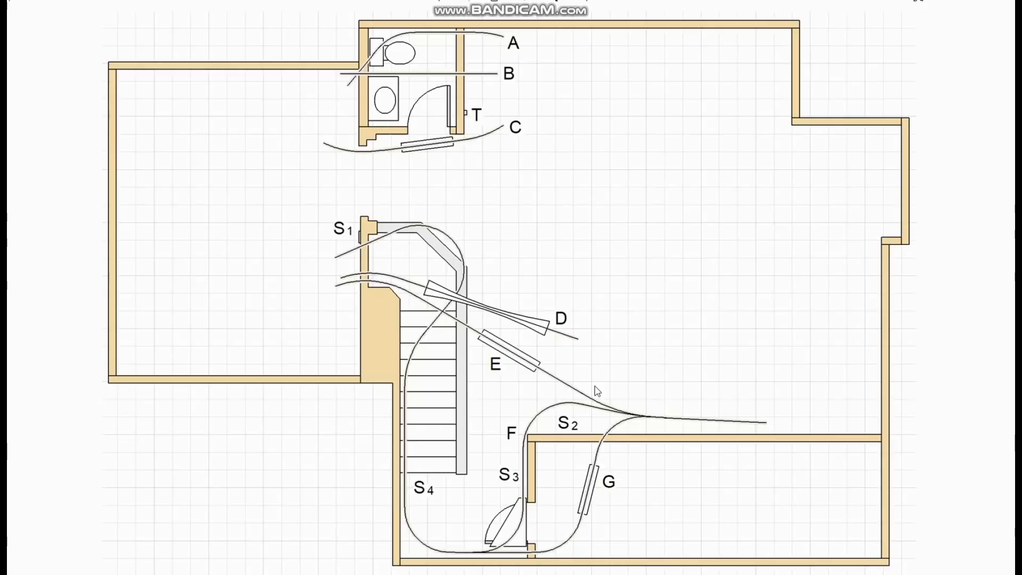
pyautogui.moveTo(487, 283)
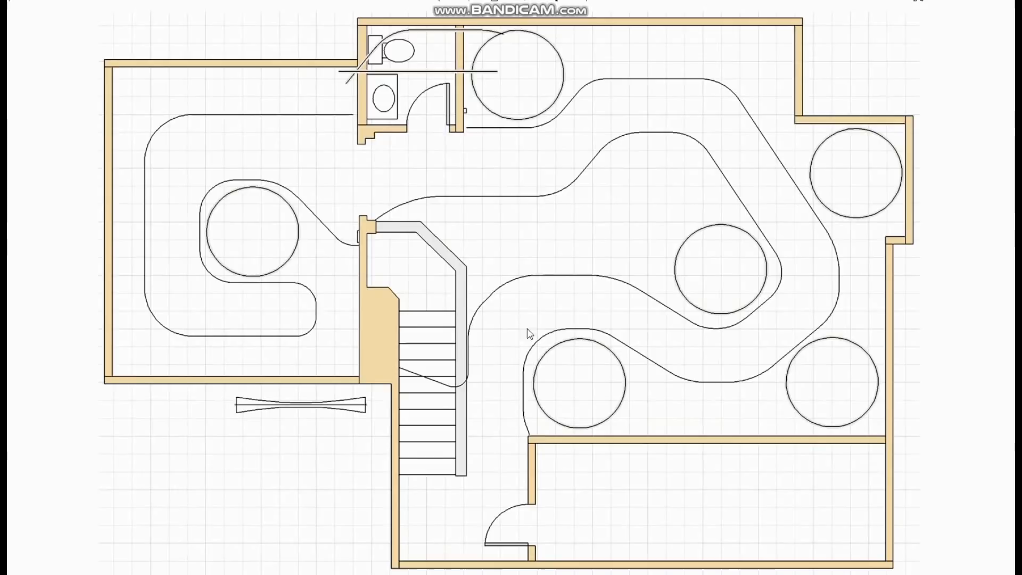
pyautogui.moveTo(865, 202)
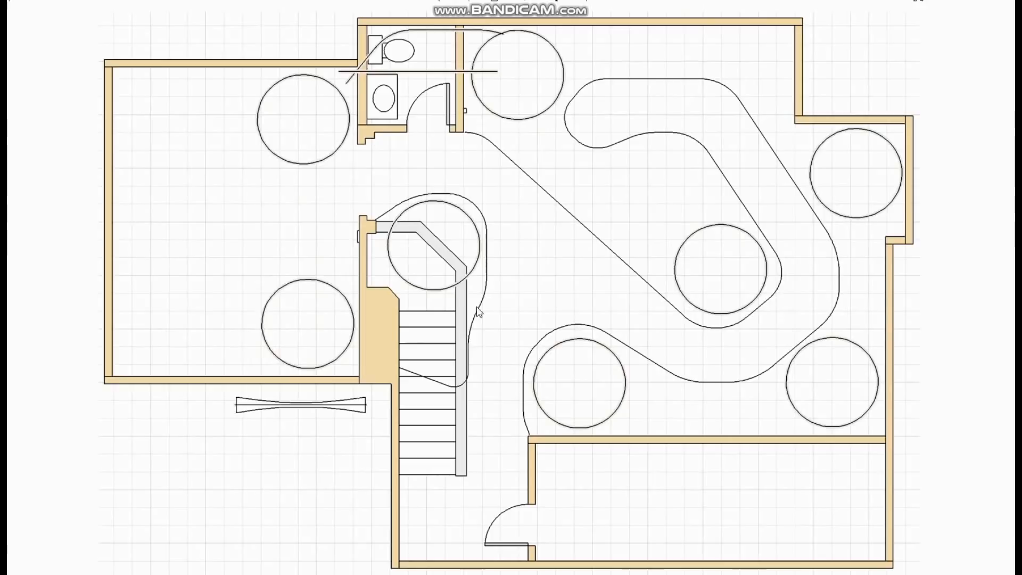
pyautogui.moveTo(588, 262)
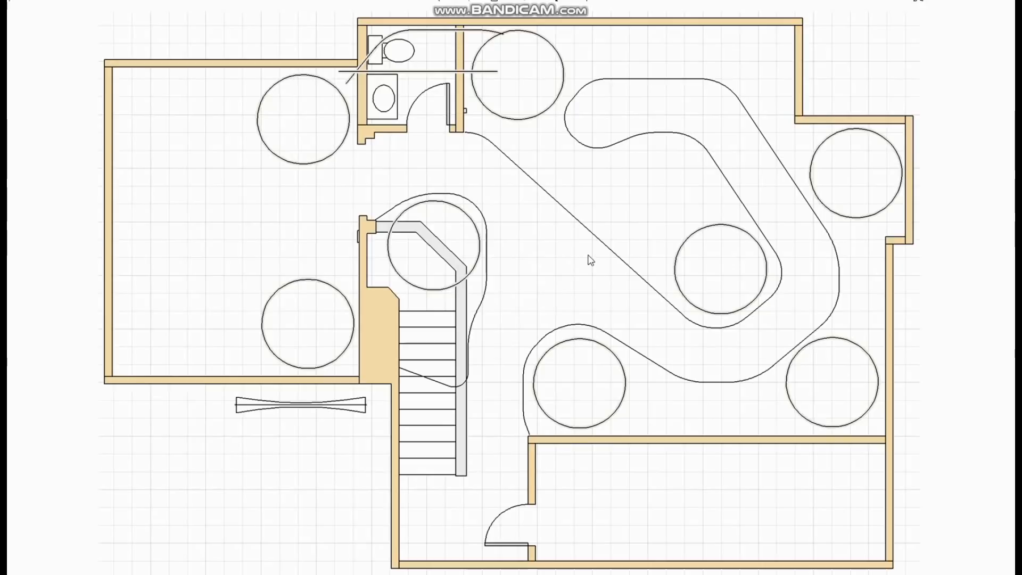
pyautogui.moveTo(864, 310)
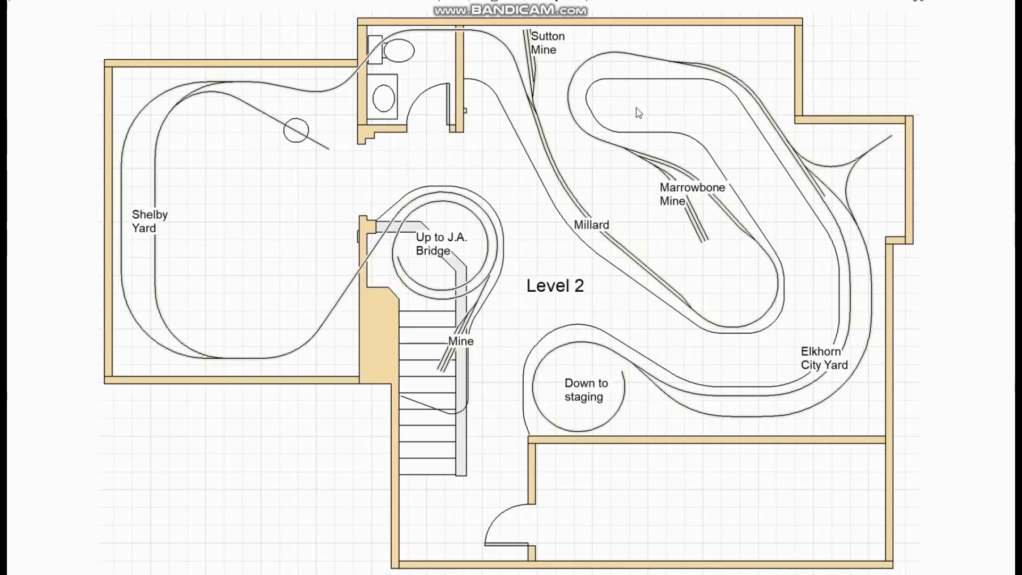
pyautogui.moveTo(690, 139)
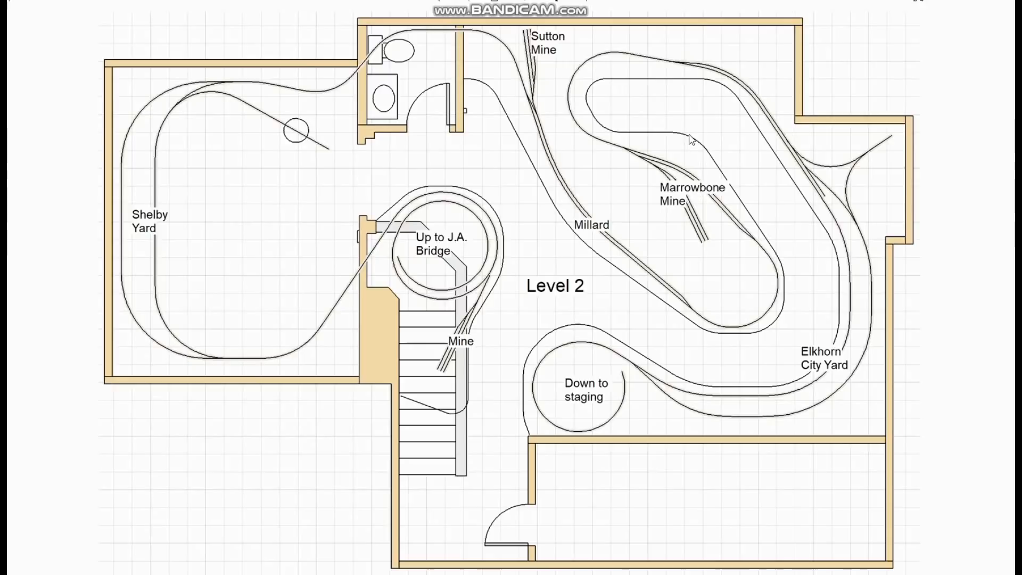
pyautogui.moveTo(255, 357)
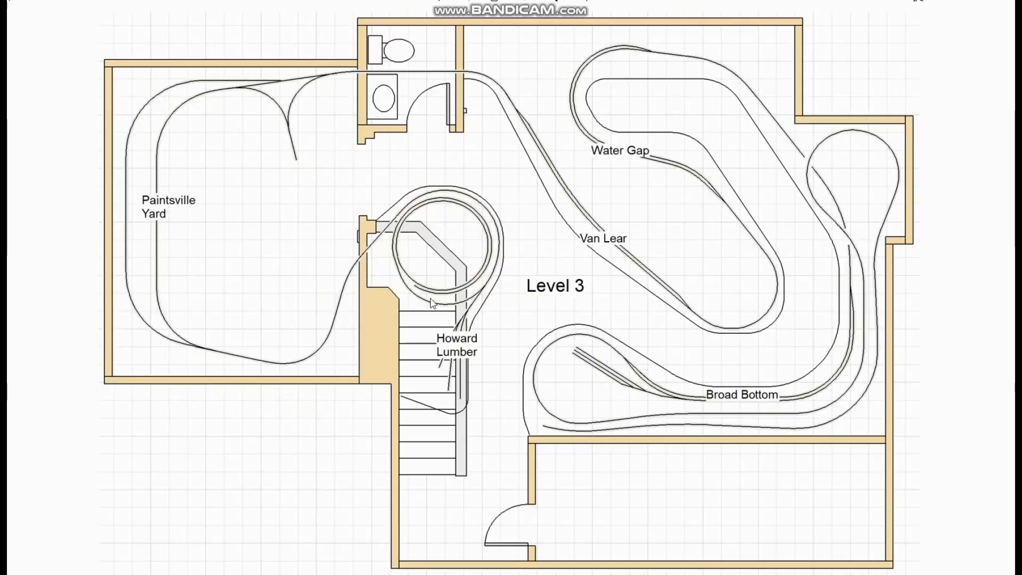
pyautogui.moveTo(750, 398)
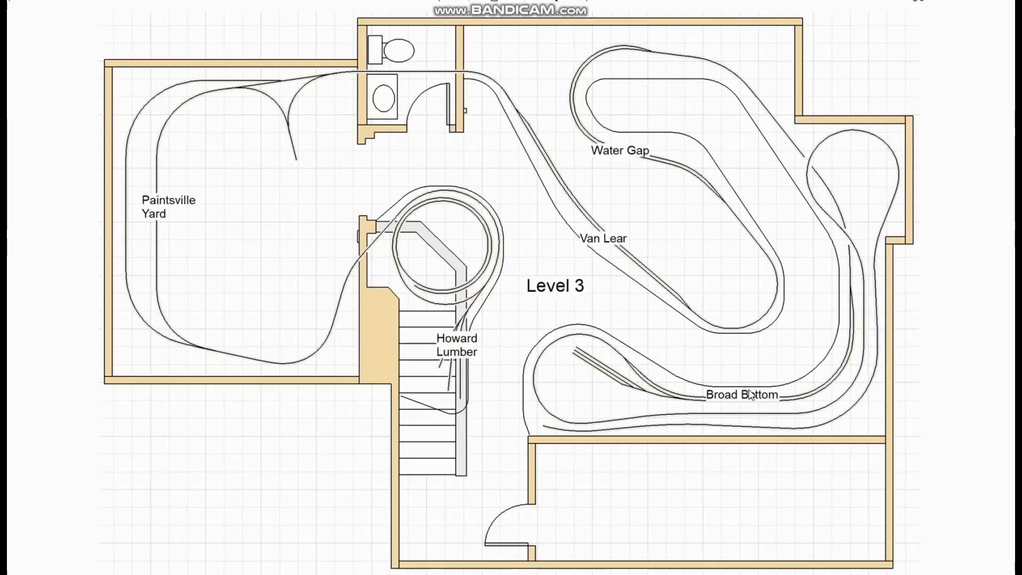
pyautogui.moveTo(753, 416)
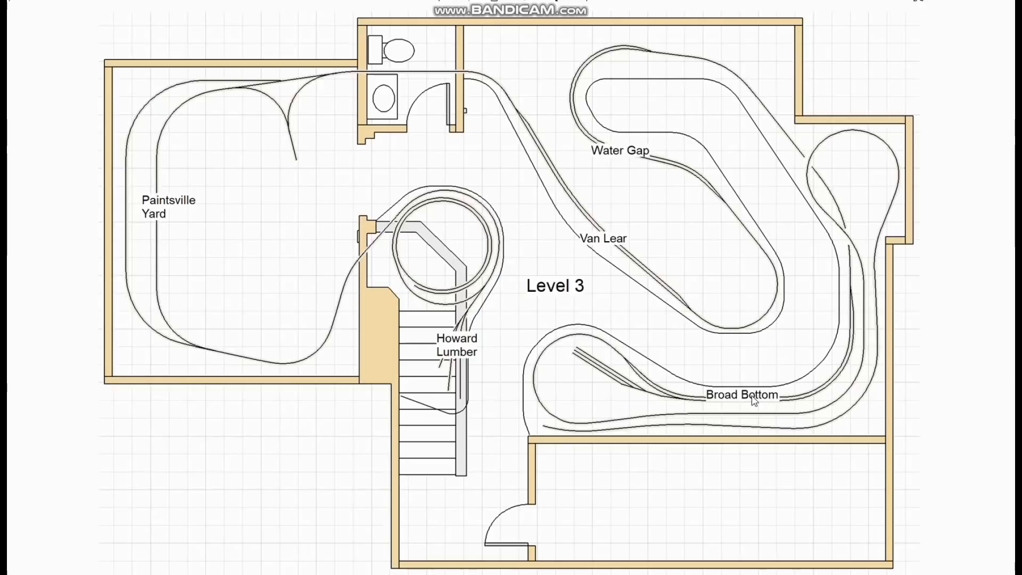
pyautogui.moveTo(566, 398)
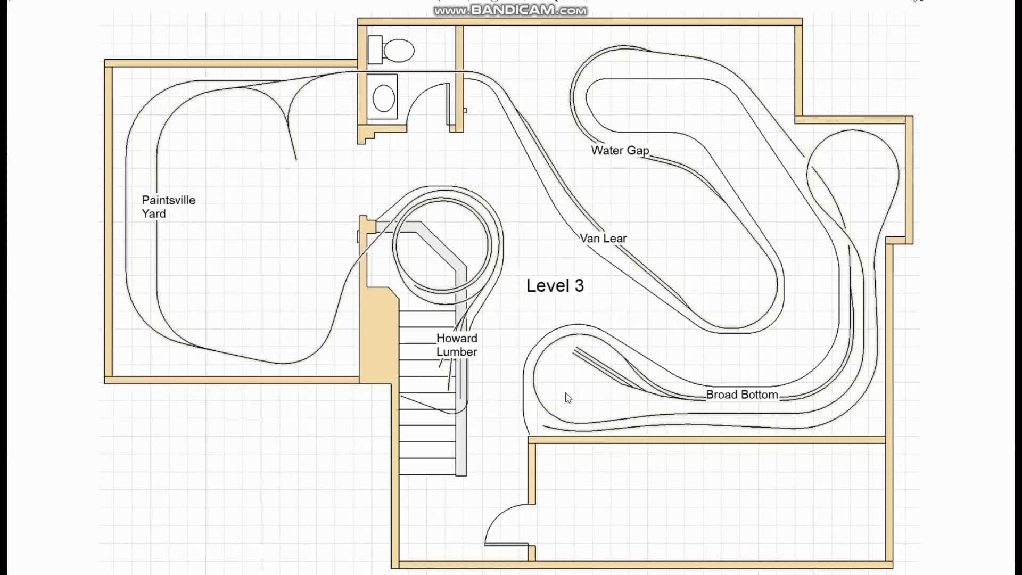
pyautogui.moveTo(689, 163)
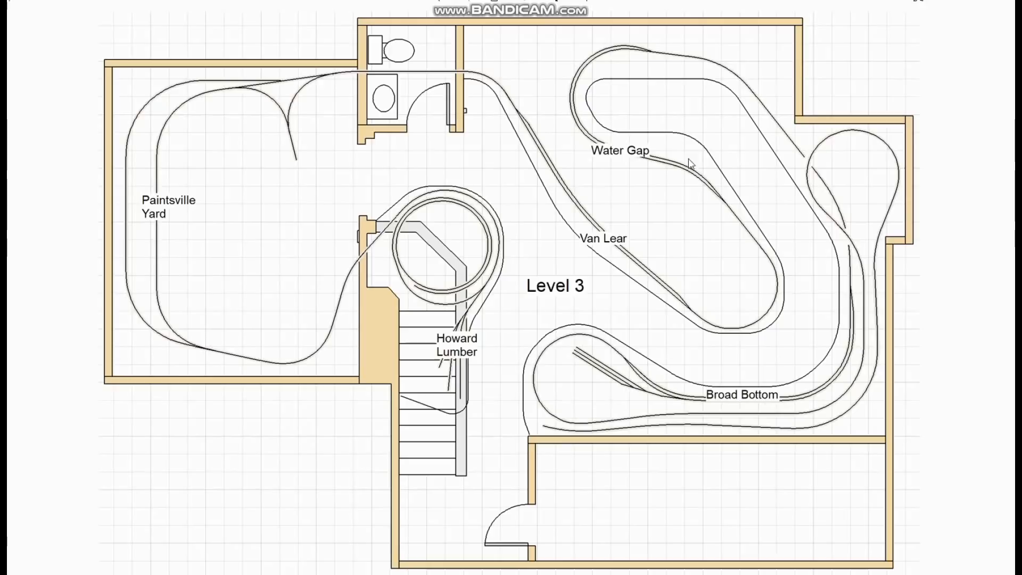
pyautogui.moveTo(566, 198)
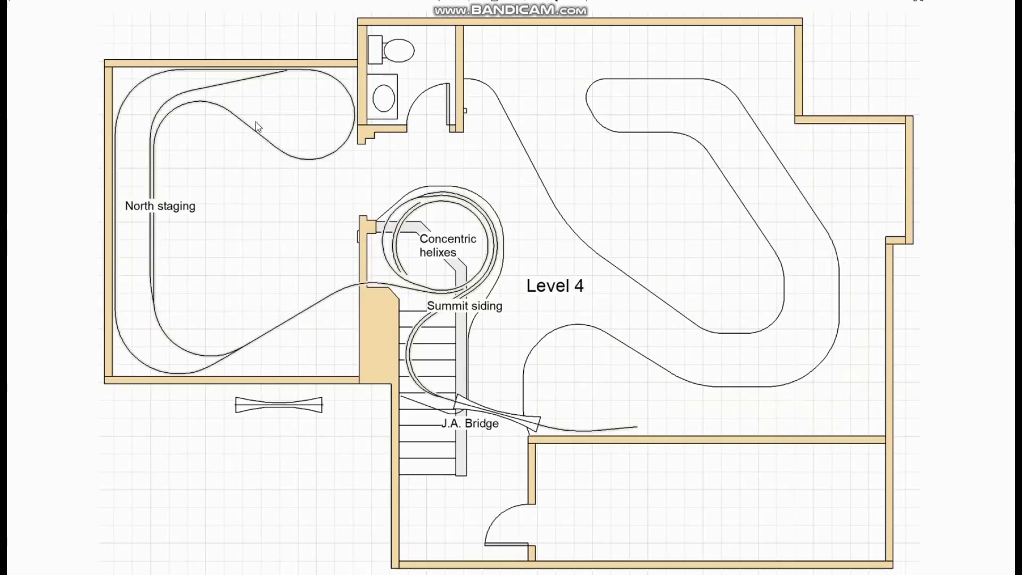
pyautogui.moveTo(411, 190)
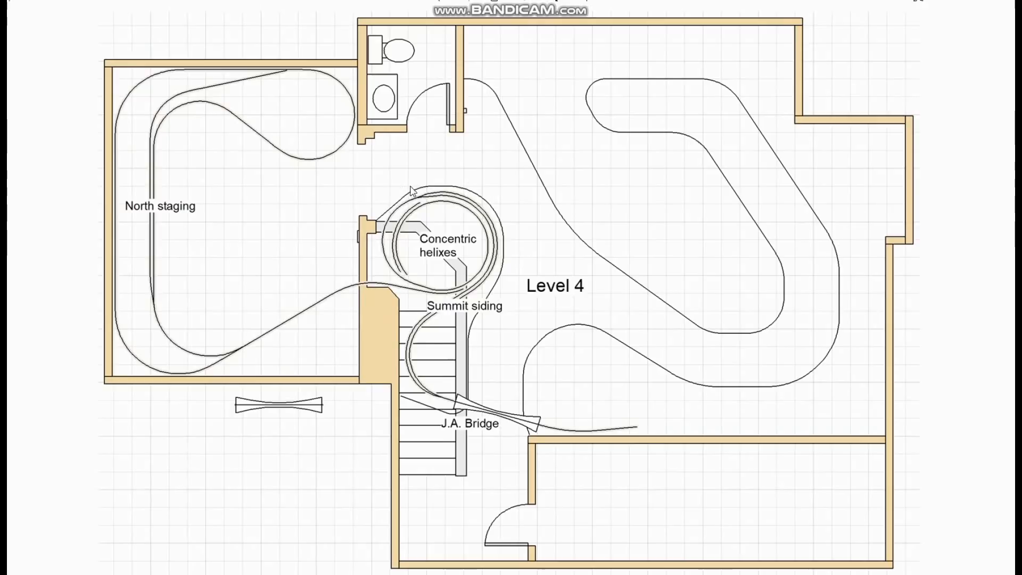
pyautogui.moveTo(324, 267)
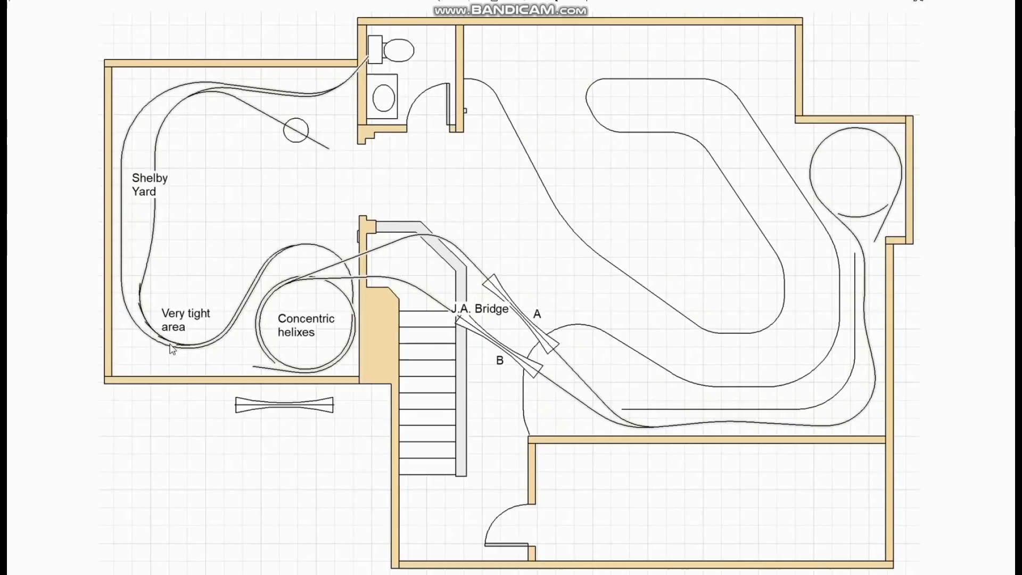
pyautogui.moveTo(246, 376)
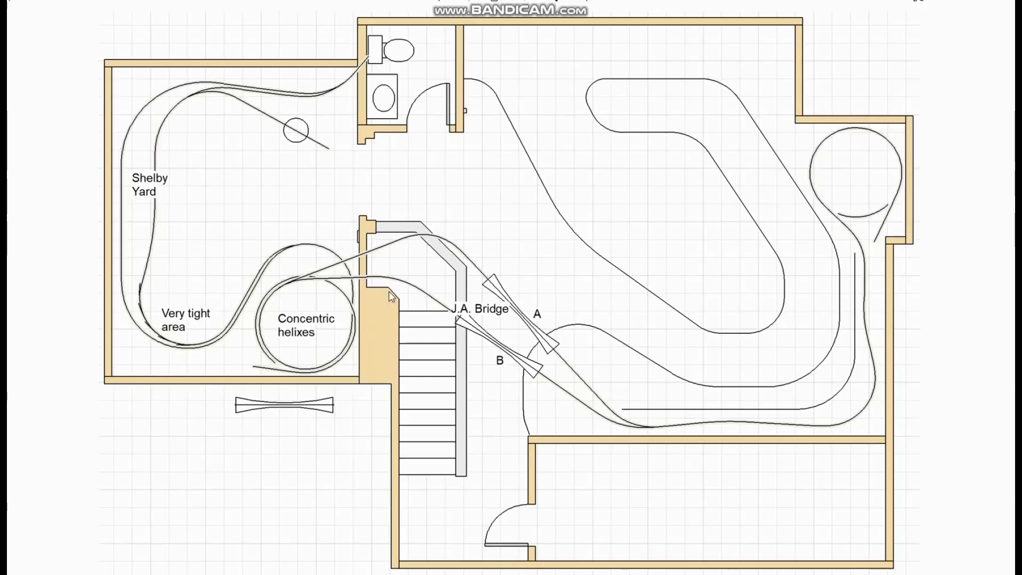
pyautogui.moveTo(312, 234)
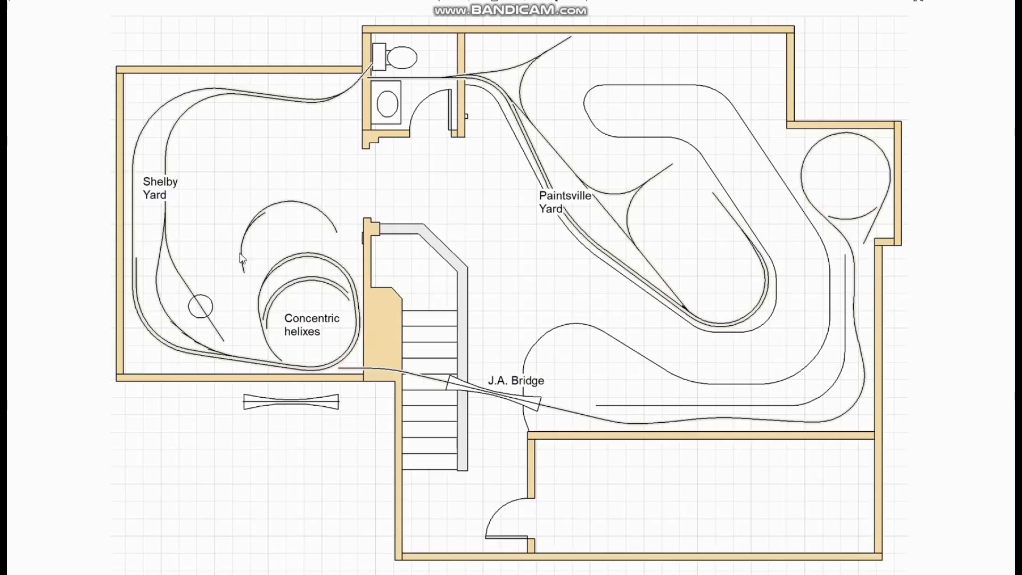
pyautogui.moveTo(599, 153)
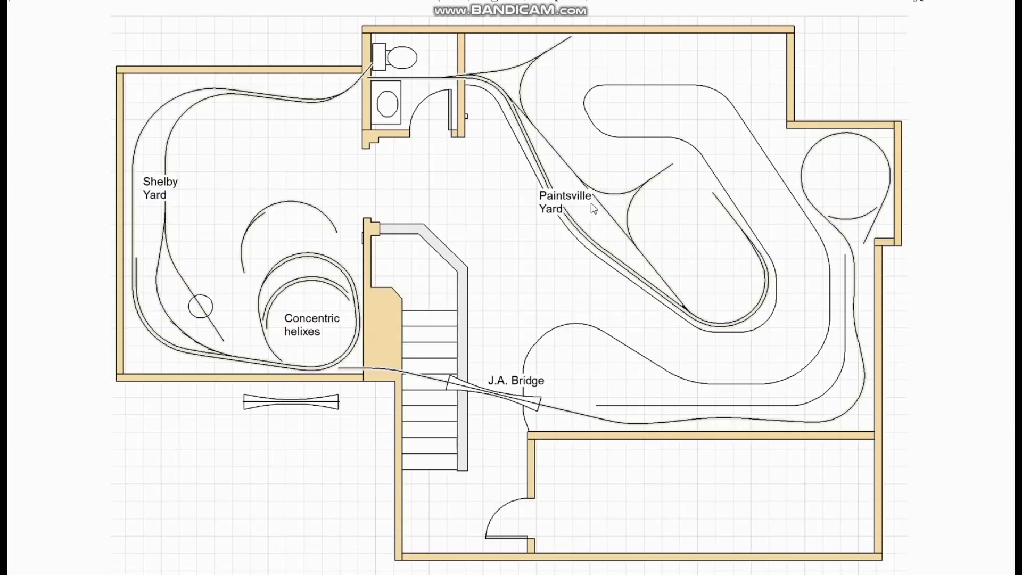
pyautogui.moveTo(745, 227)
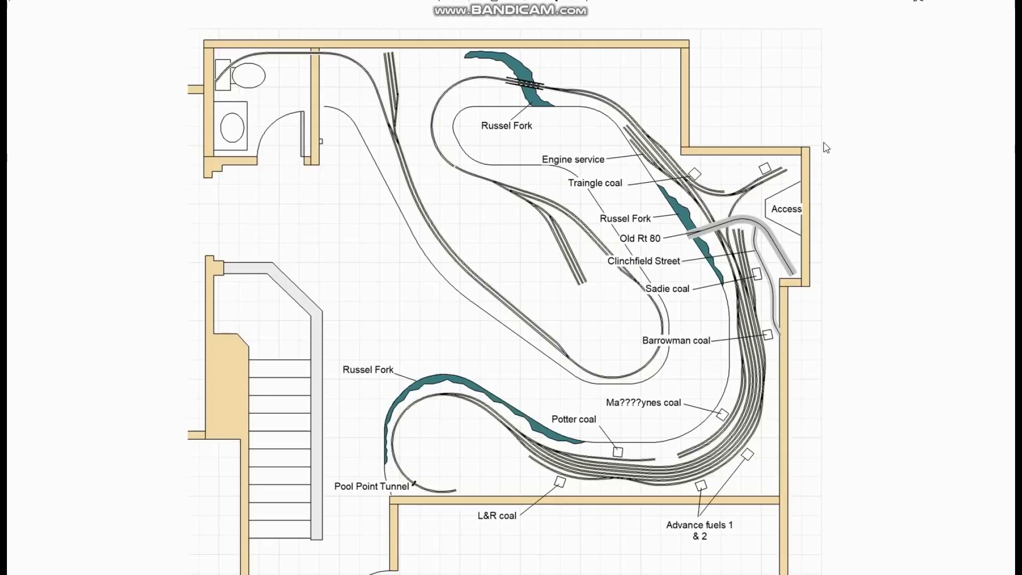
pyautogui.moveTo(817, 180)
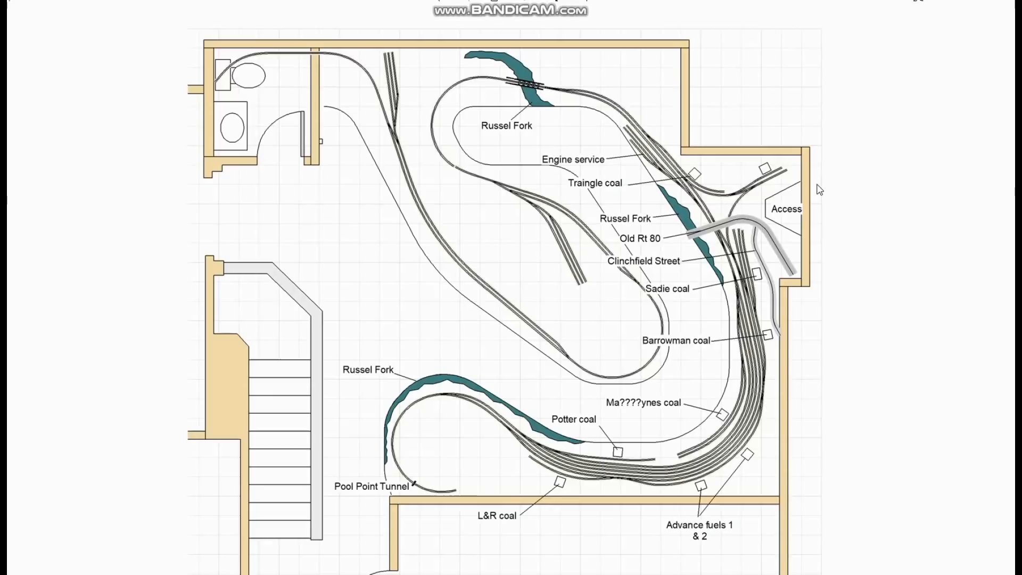
pyautogui.moveTo(826, 231)
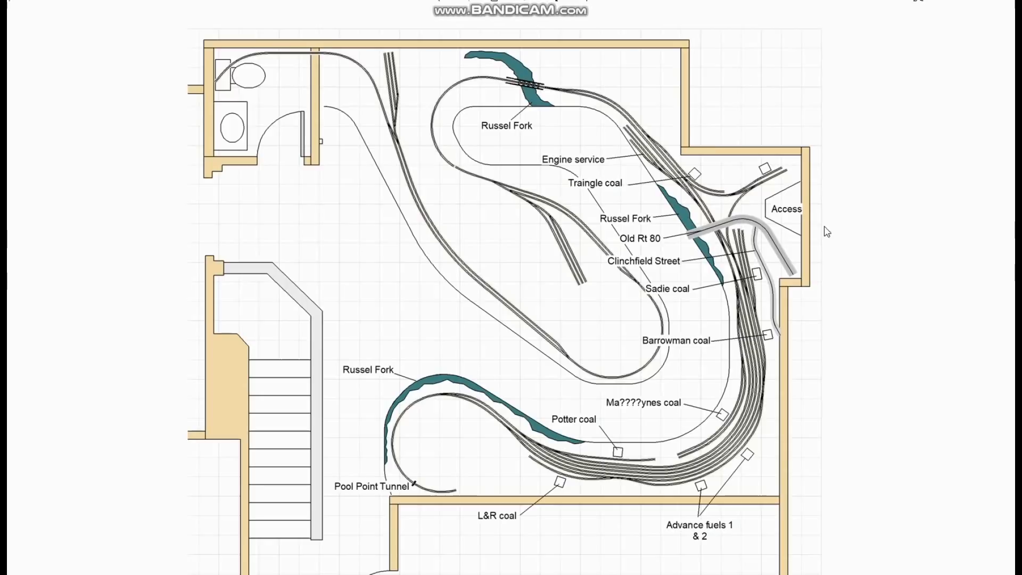
pyautogui.moveTo(816, 231)
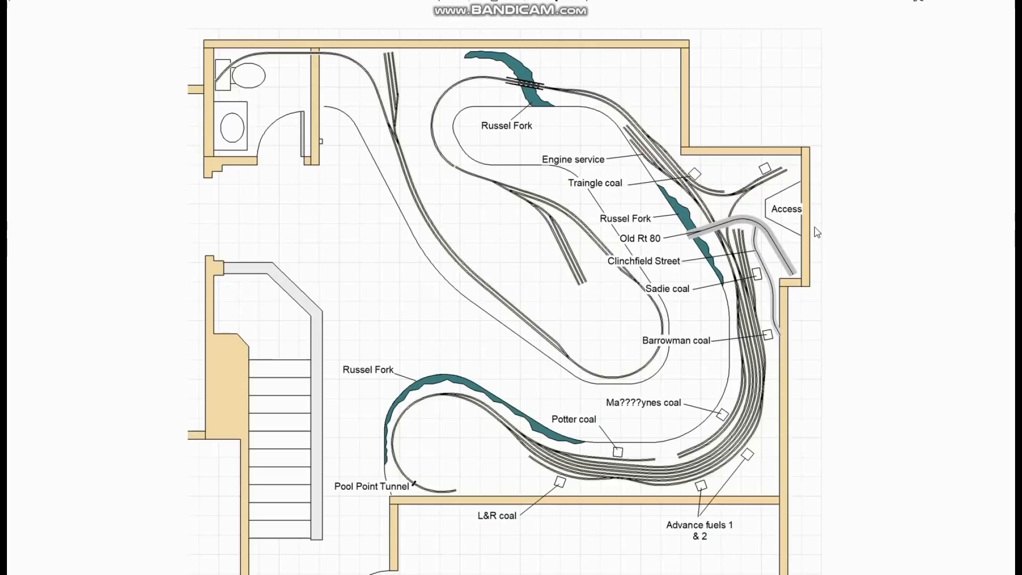
pyautogui.moveTo(768, 413)
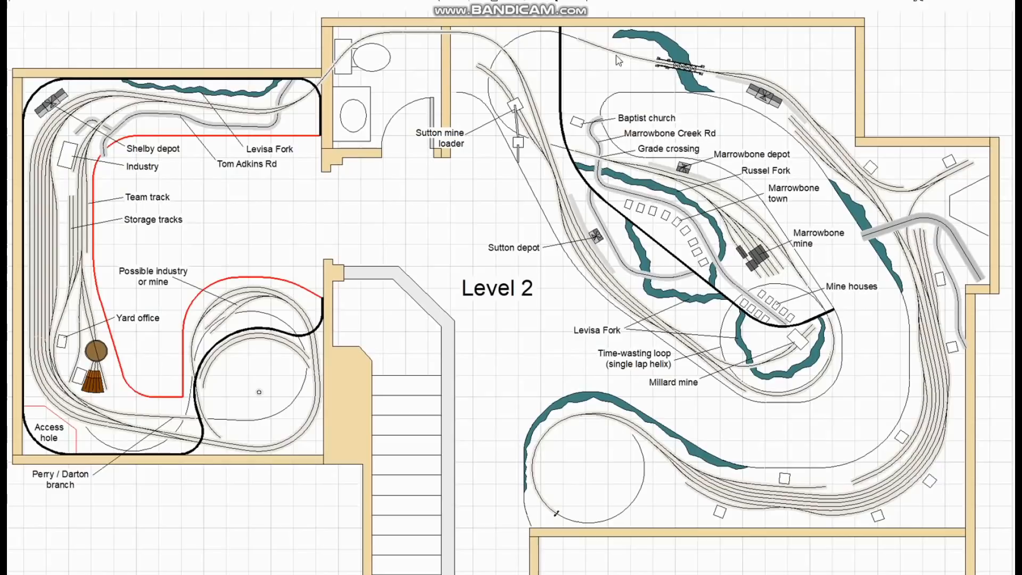
pyautogui.moveTo(713, 75)
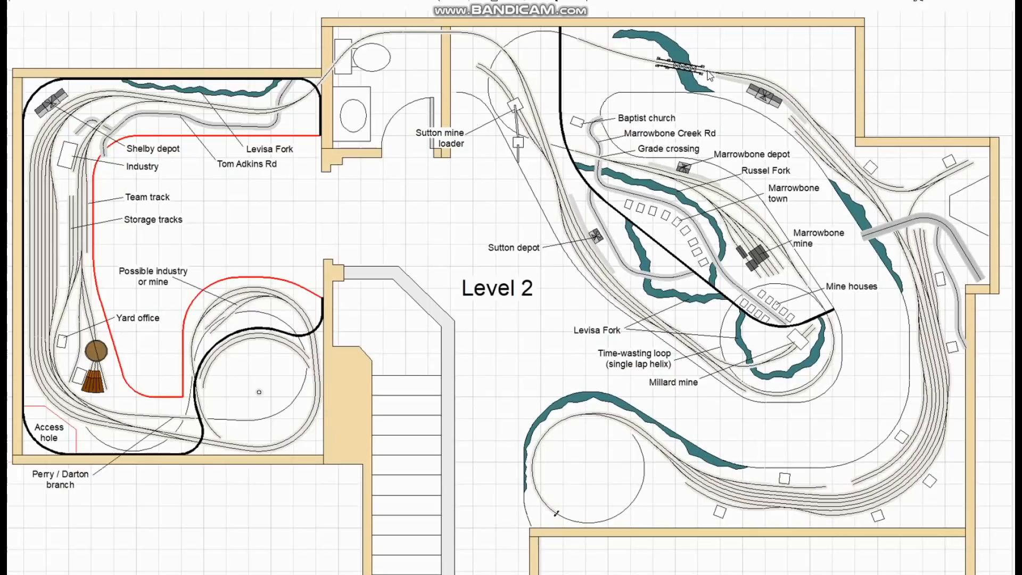
pyautogui.moveTo(704, 219)
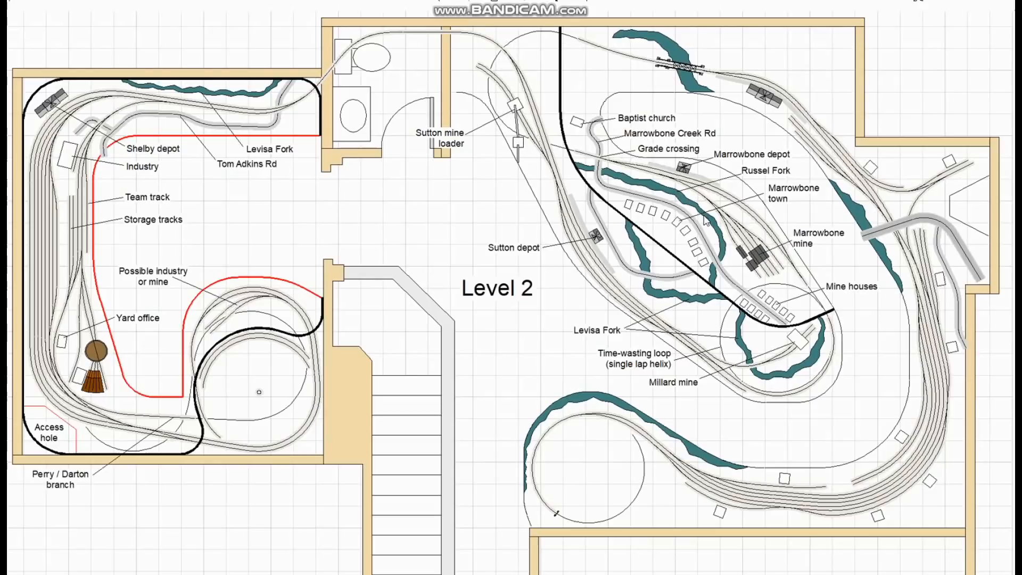
pyautogui.moveTo(820, 305)
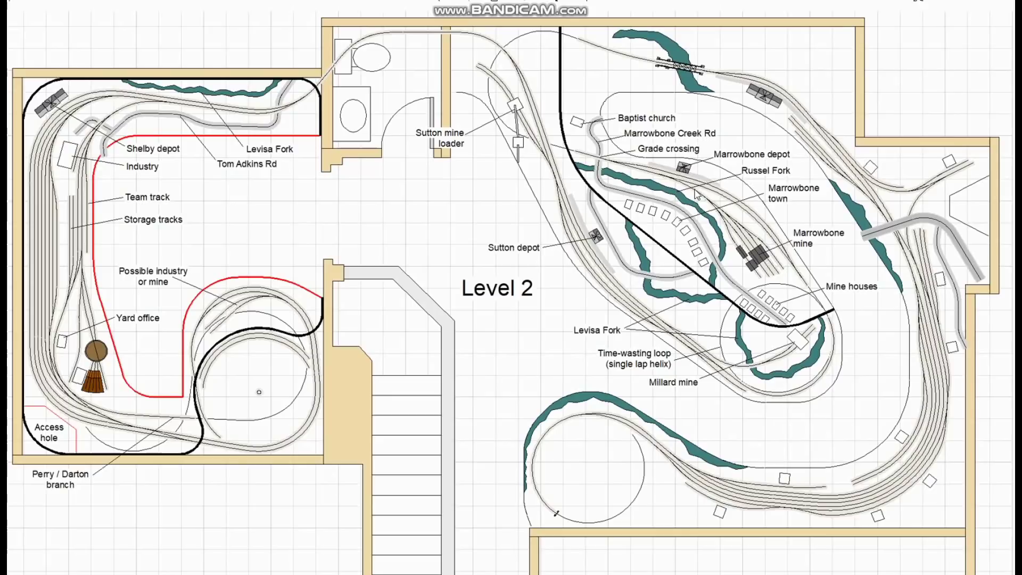
pyautogui.moveTo(342, 72)
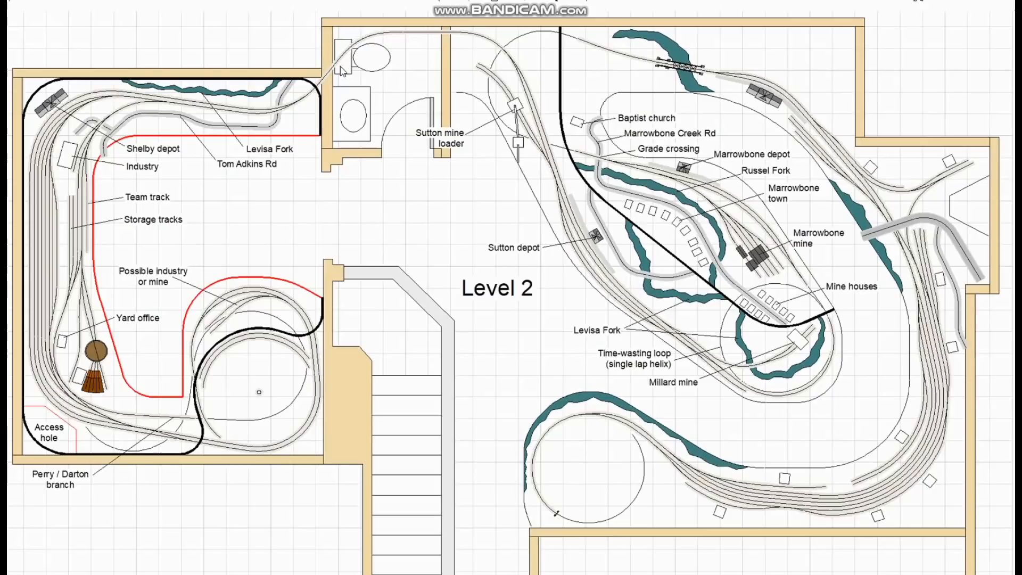
pyautogui.moveTo(285, 106)
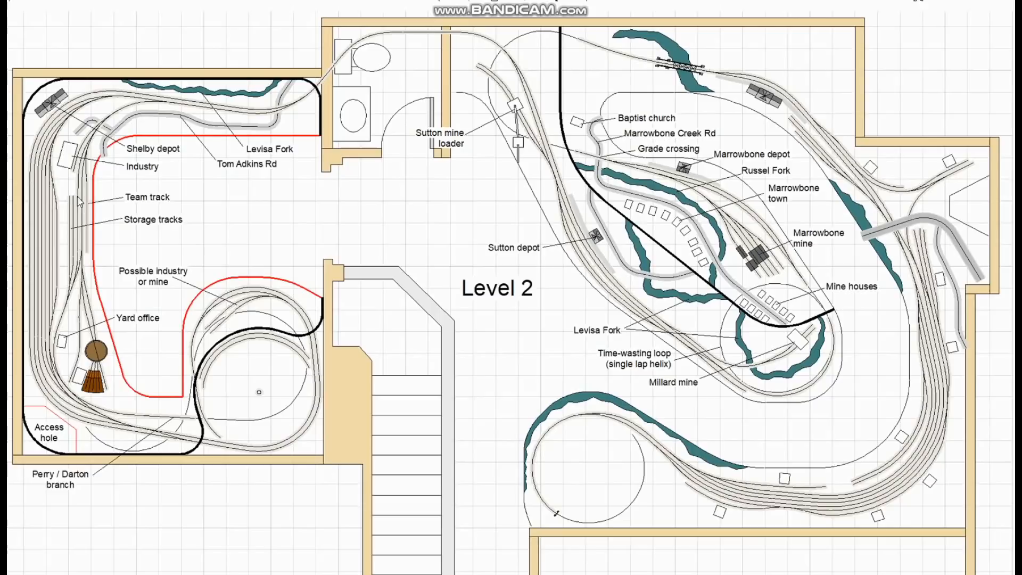
pyautogui.moveTo(68, 235)
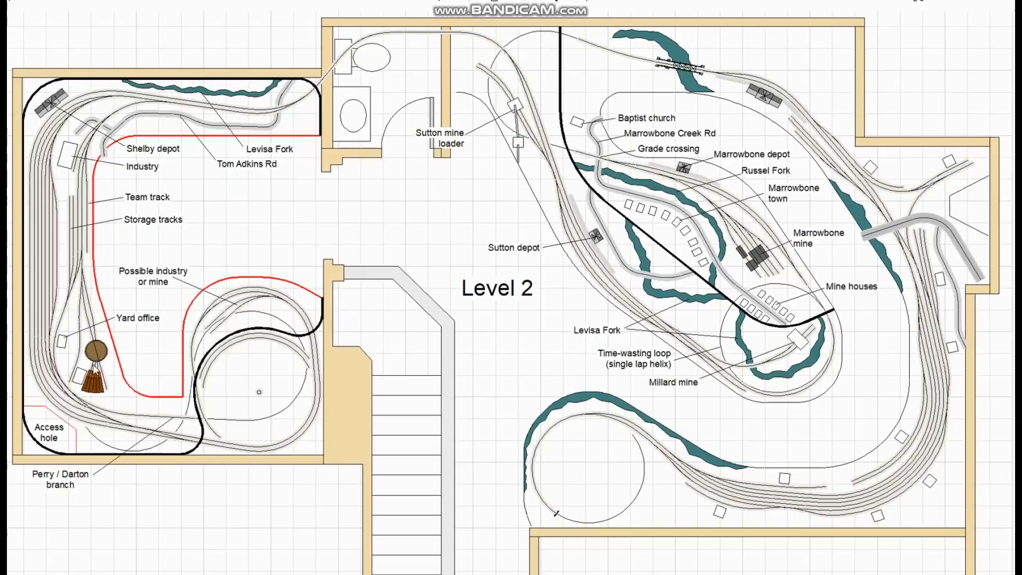
pyautogui.moveTo(150, 423)
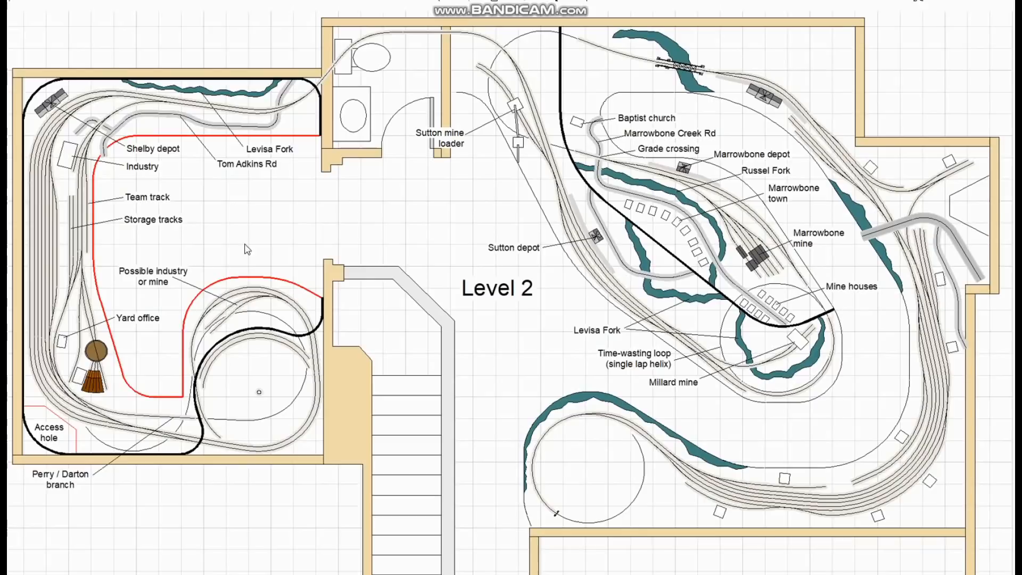
pyautogui.moveTo(97, 243)
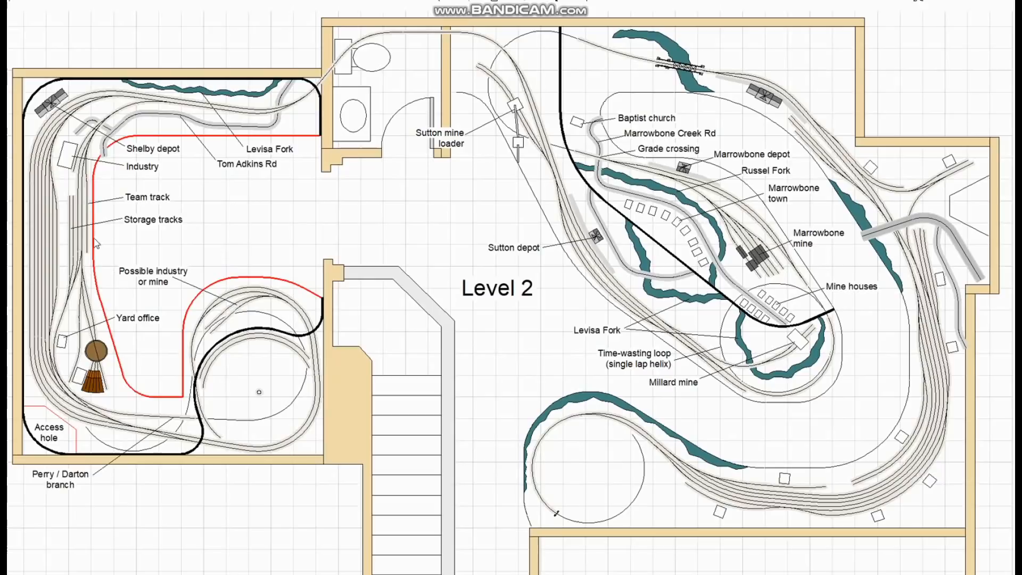
pyautogui.moveTo(341, 331)
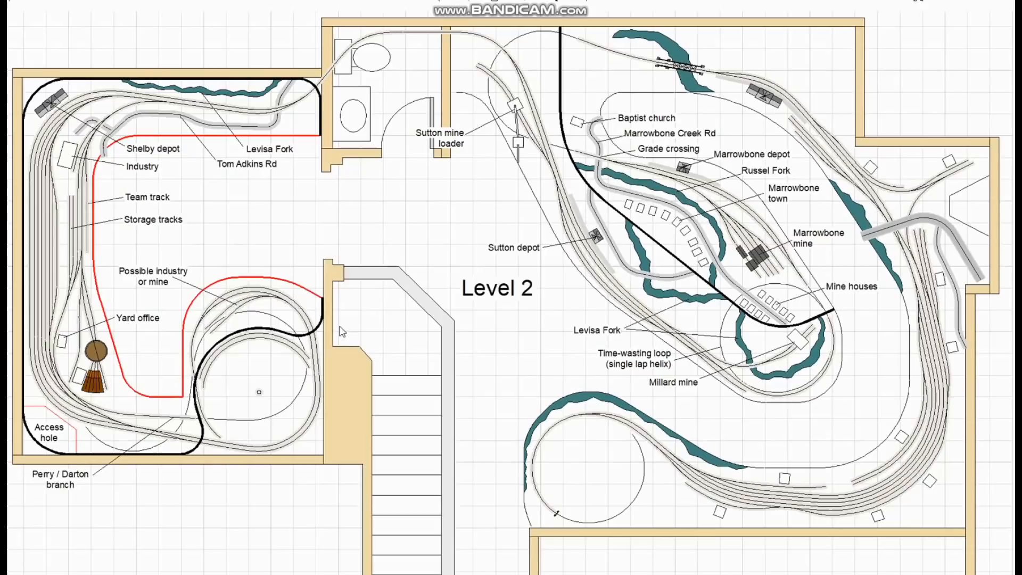
pyautogui.moveTo(295, 296)
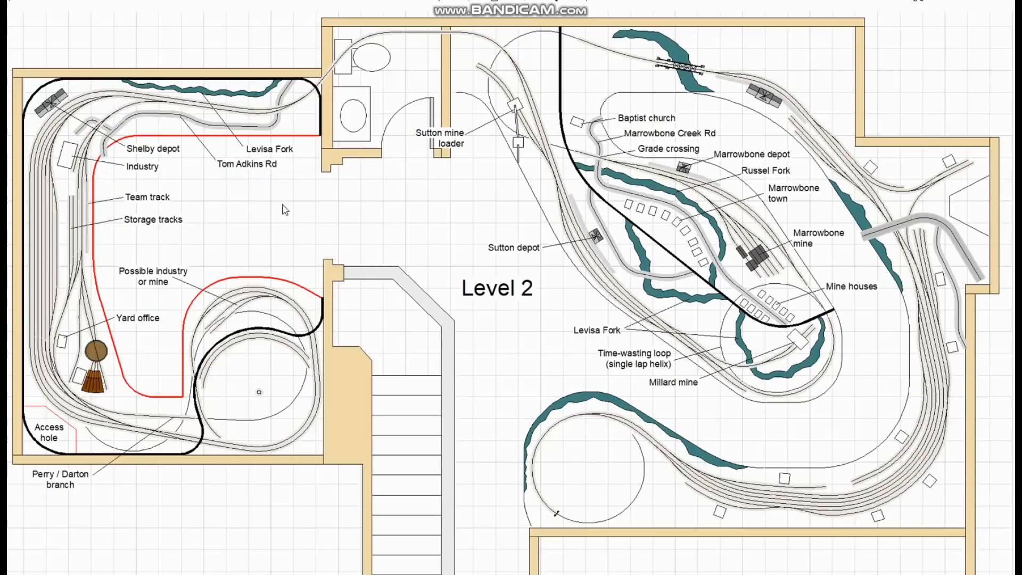
pyautogui.moveTo(215, 331)
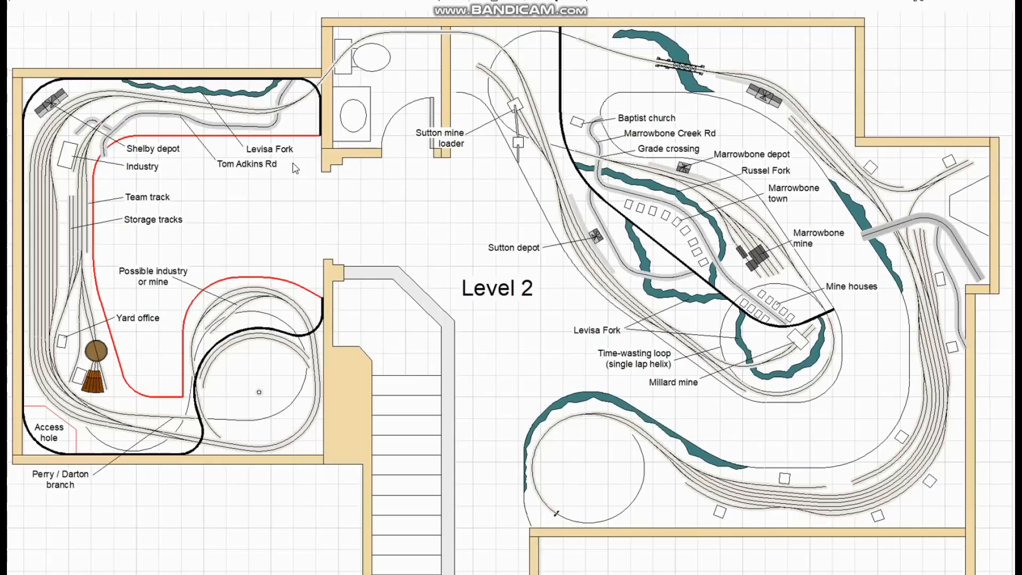
pyautogui.moveTo(154, 289)
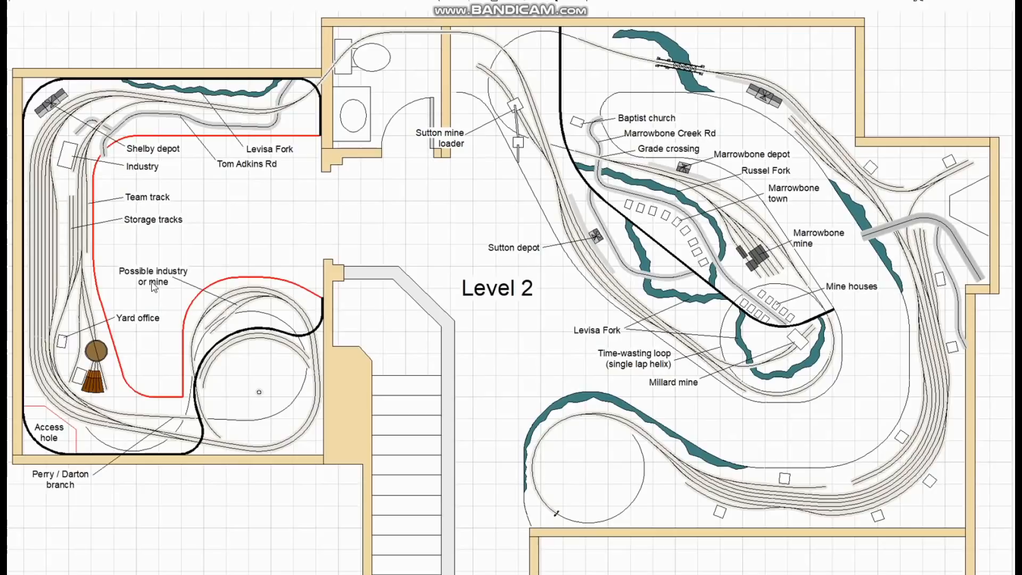
pyautogui.moveTo(356, 291)
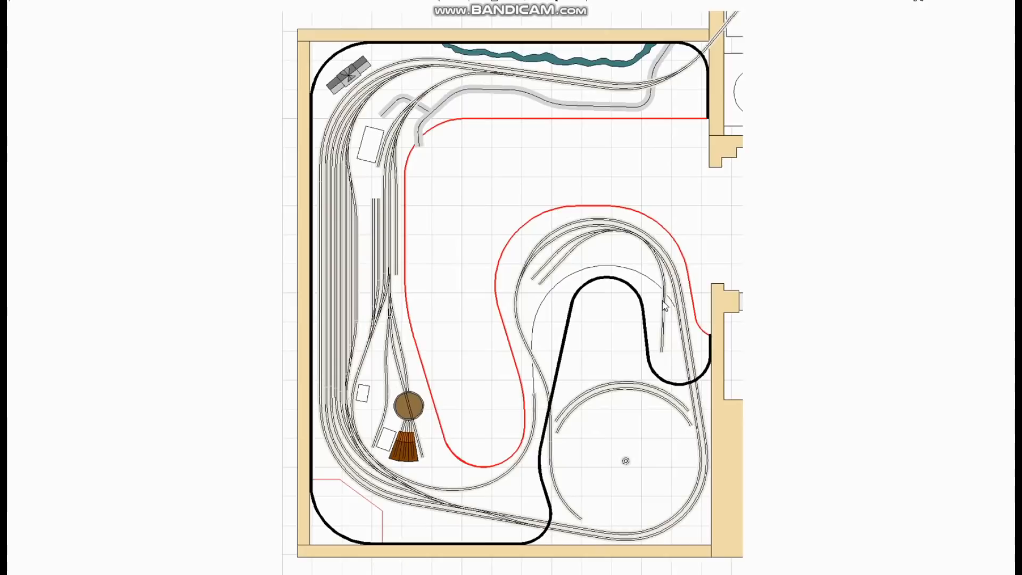
pyautogui.moveTo(611, 247)
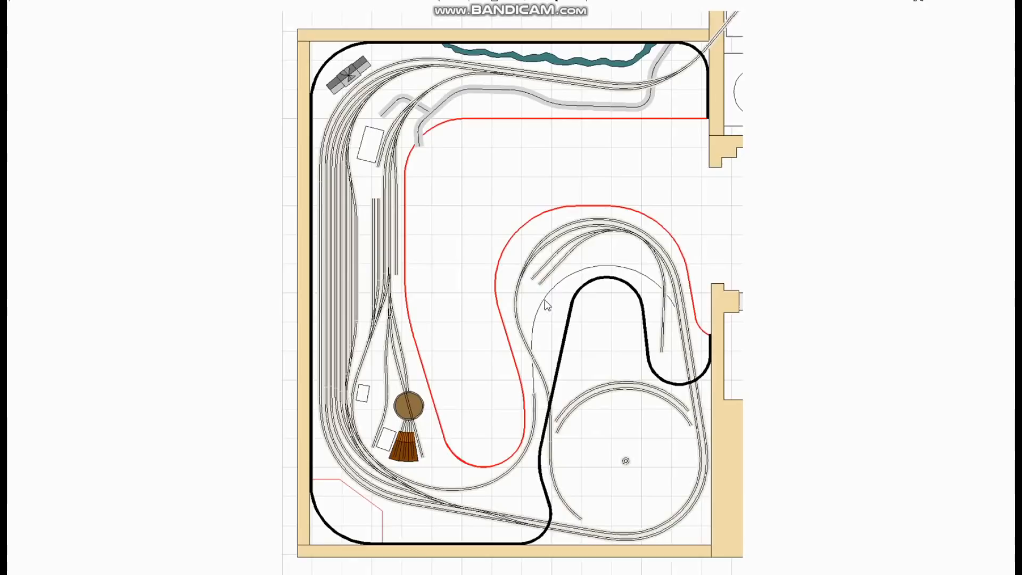
pyautogui.moveTo(532, 386)
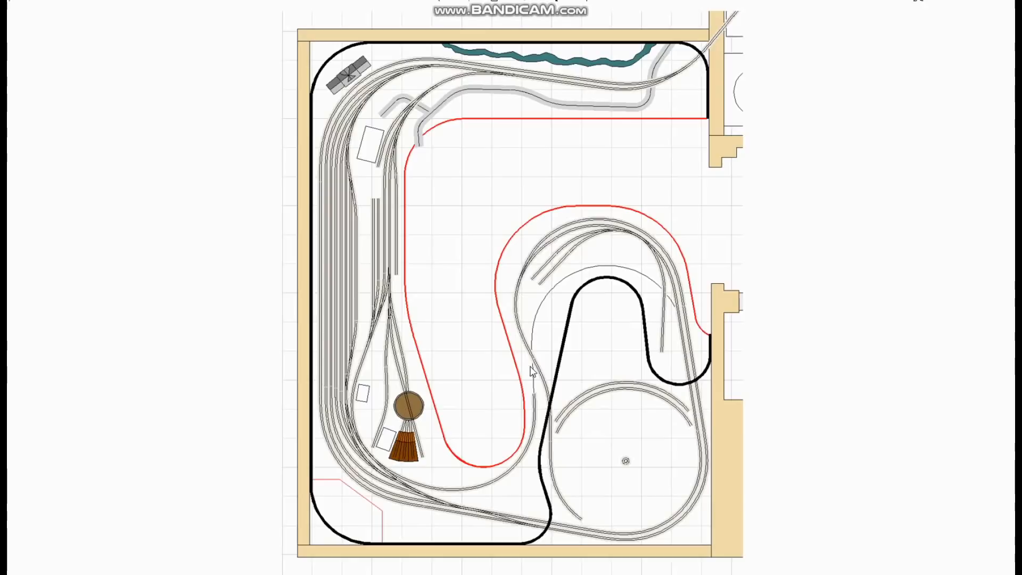
pyautogui.moveTo(356, 169)
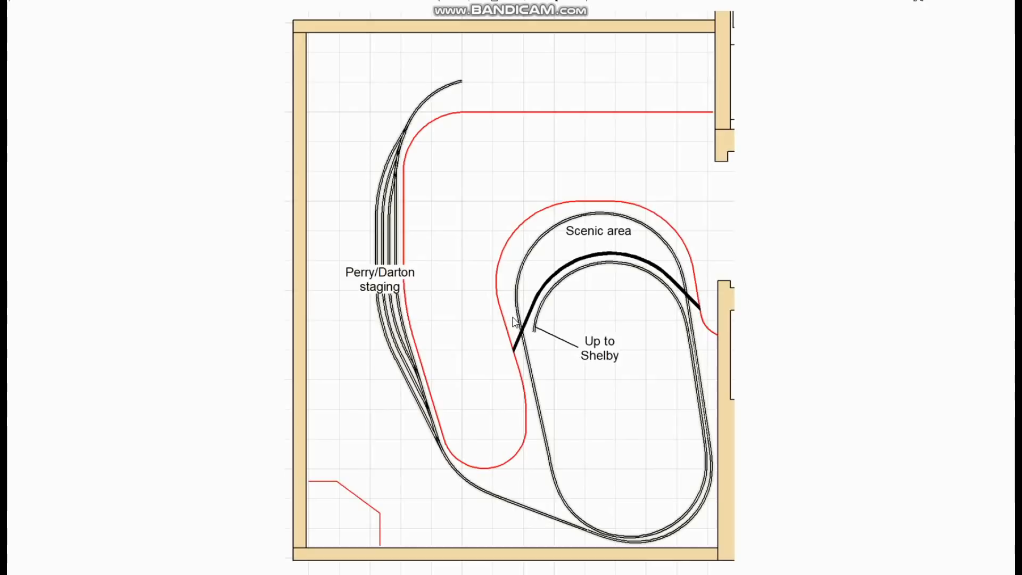
pyautogui.moveTo(480, 465)
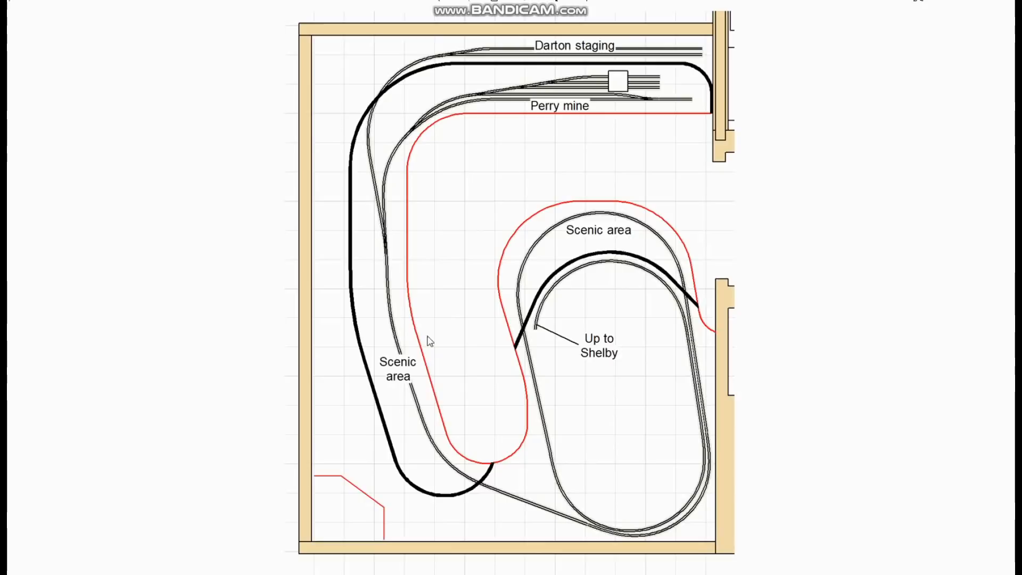
pyautogui.moveTo(404, 87)
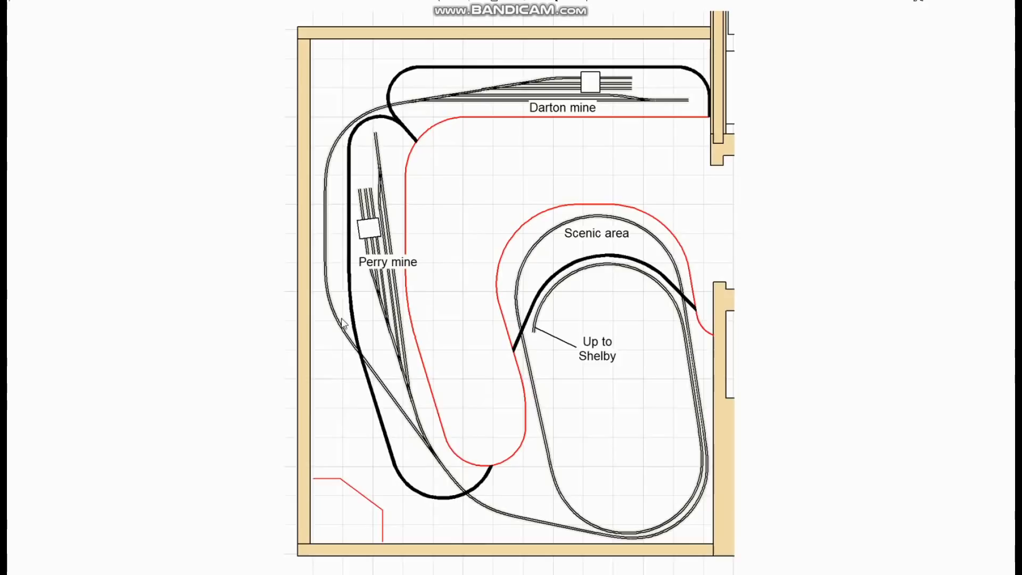
pyautogui.moveTo(639, 166)
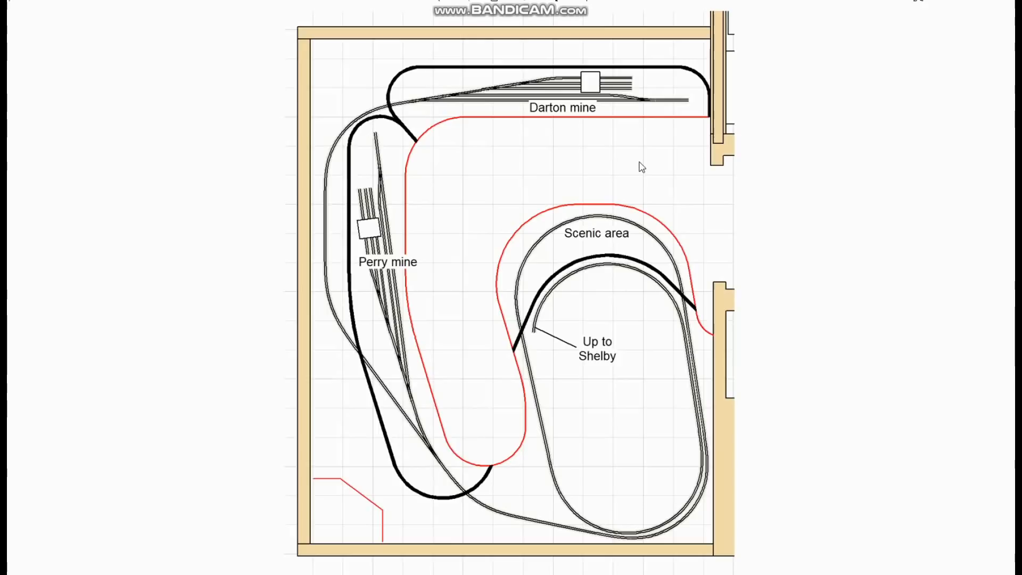
pyautogui.moveTo(912, 289)
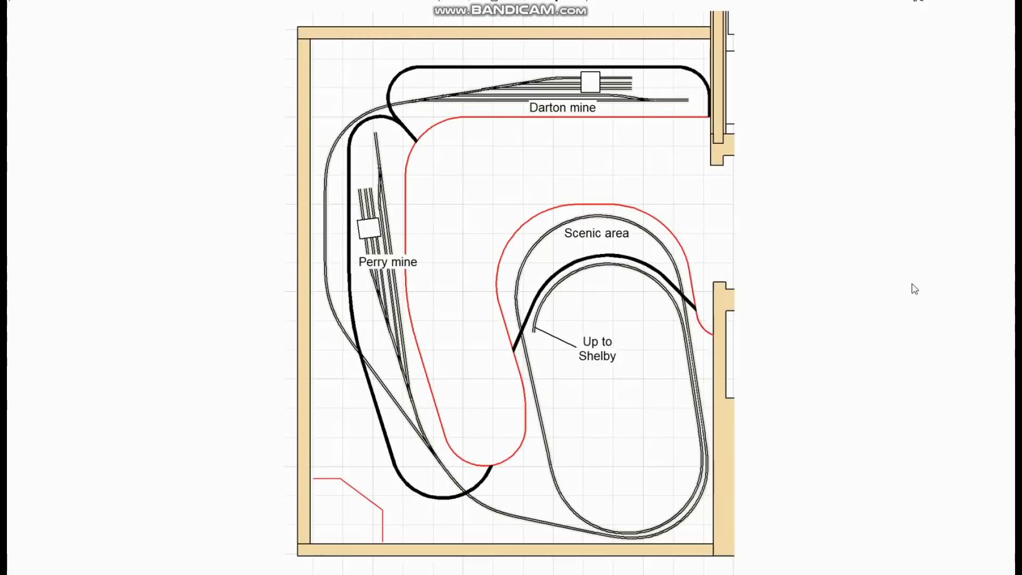
pyautogui.moveTo(720, 252)
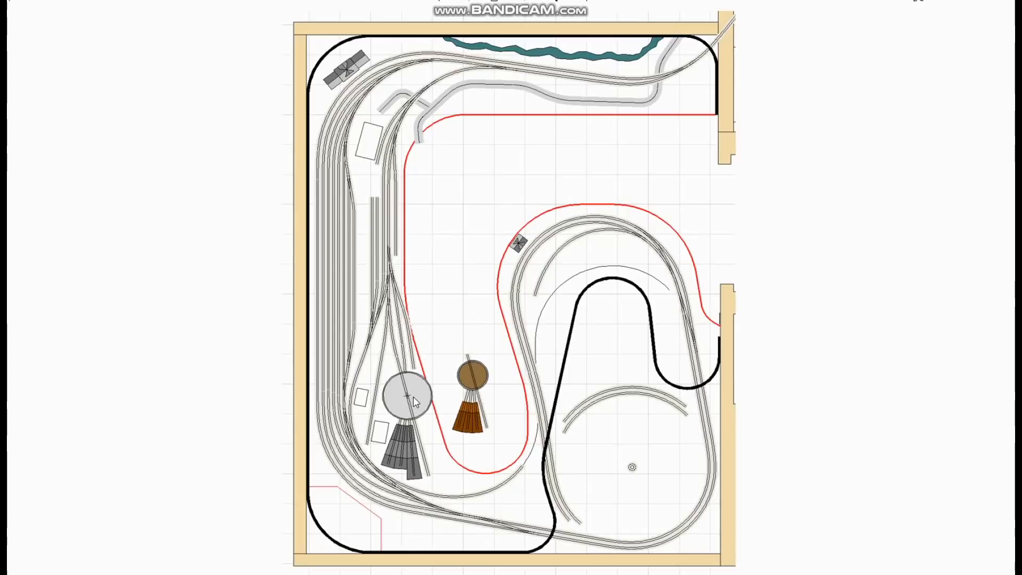
pyautogui.moveTo(441, 376)
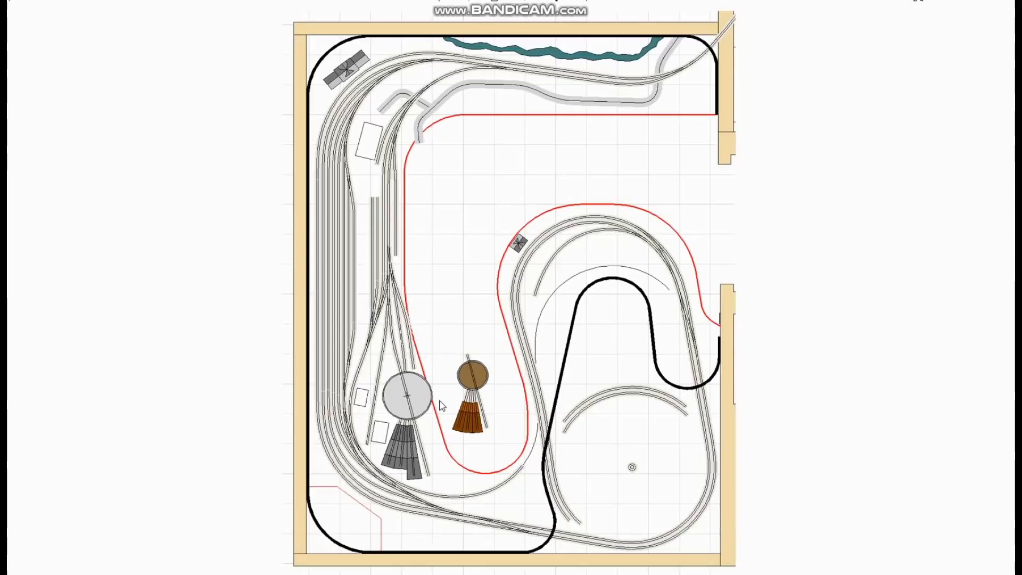
pyautogui.moveTo(449, 399)
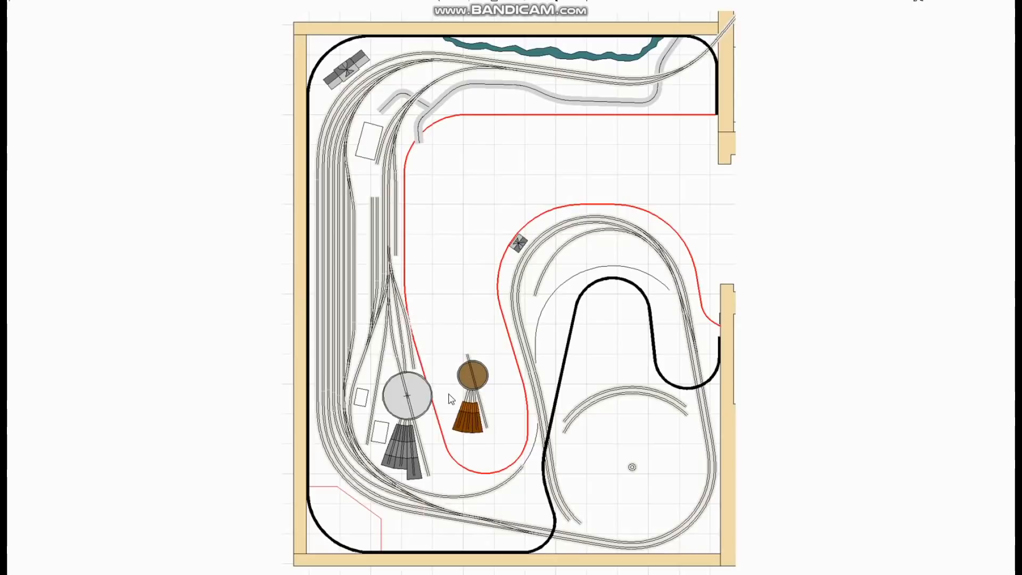
pyautogui.moveTo(425, 492)
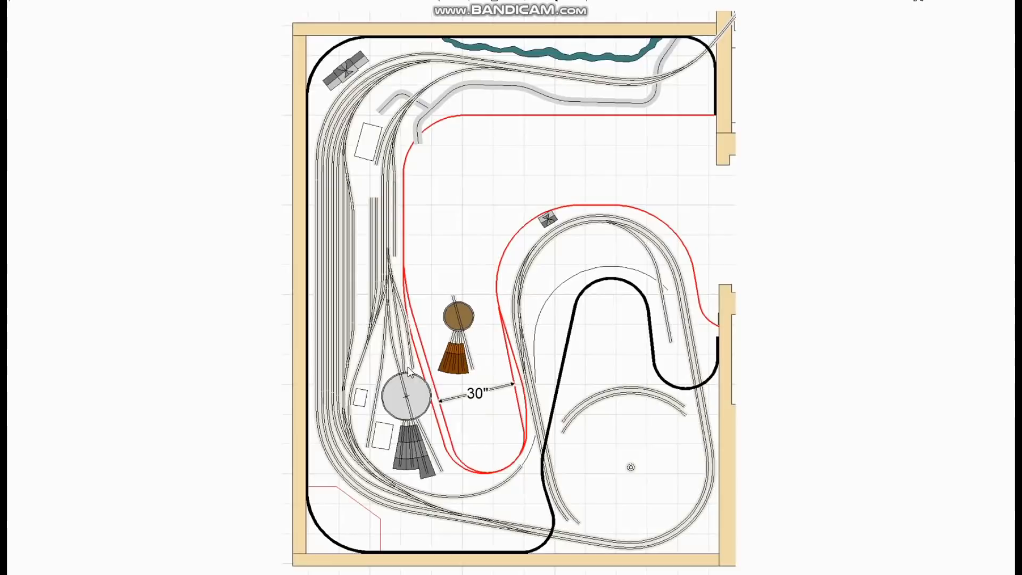
pyautogui.moveTo(661, 362)
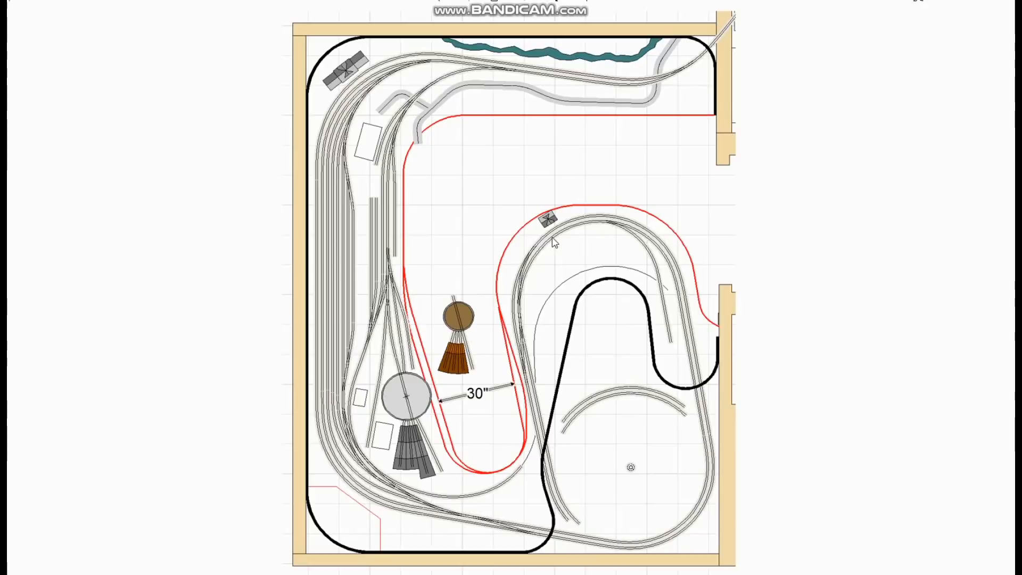
pyautogui.moveTo(606, 248)
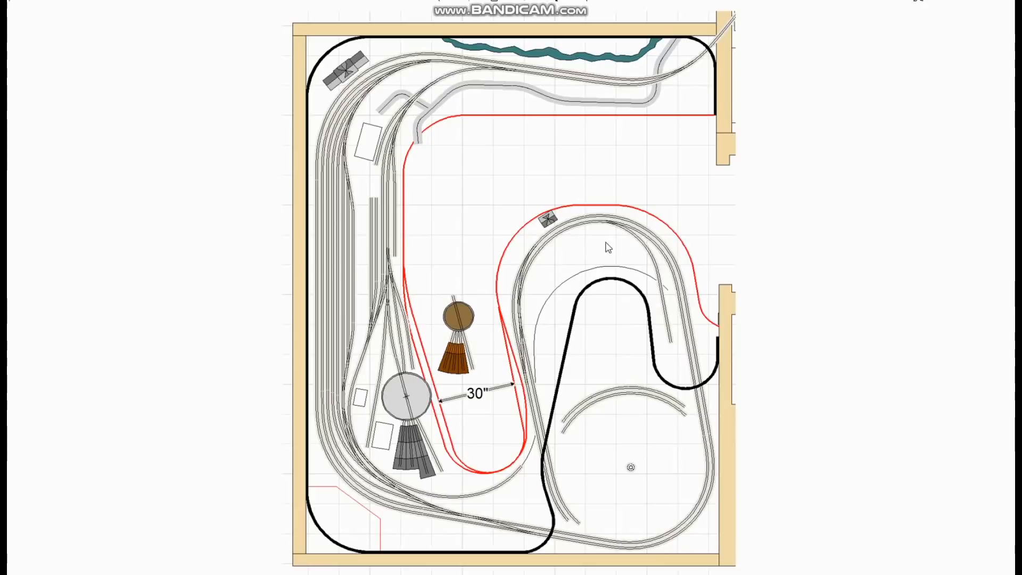
pyautogui.moveTo(556, 285)
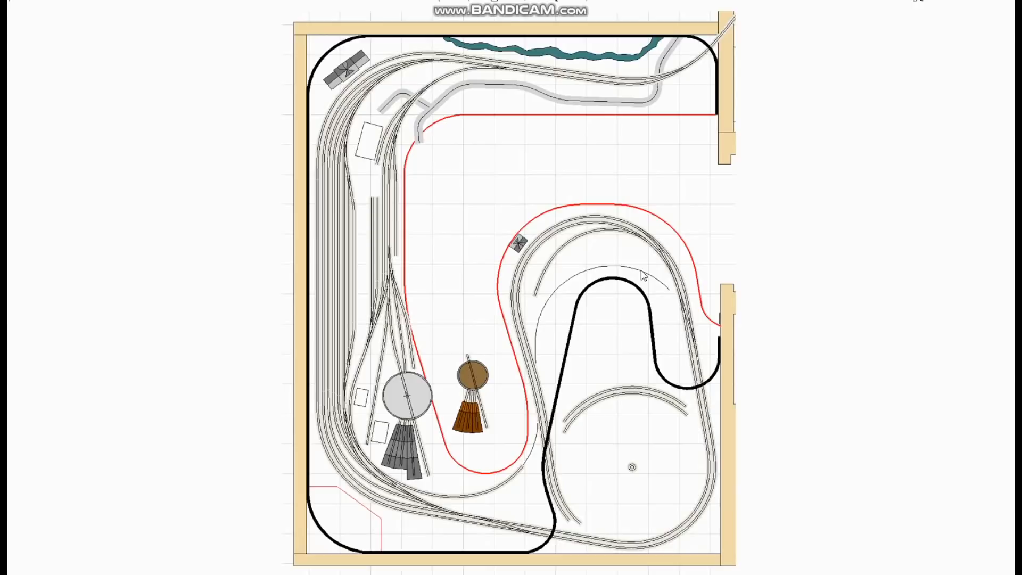
pyautogui.moveTo(692, 280)
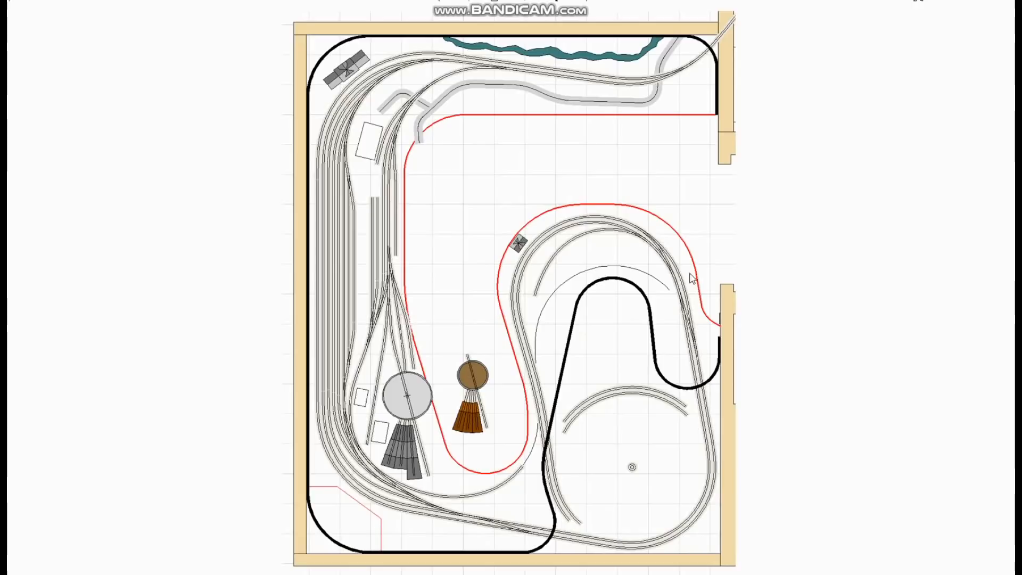
pyautogui.moveTo(674, 236)
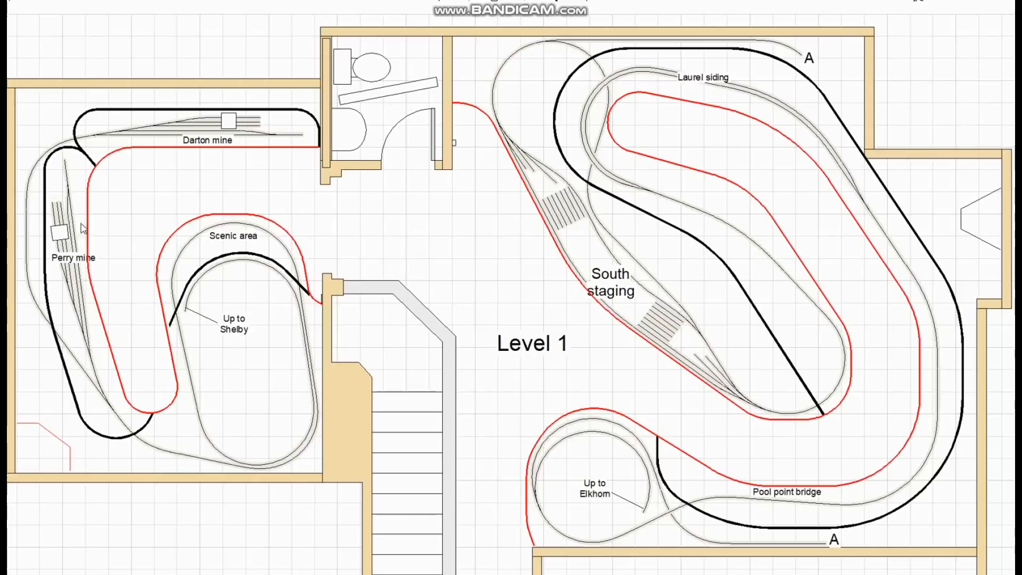
pyautogui.moveTo(933, 452)
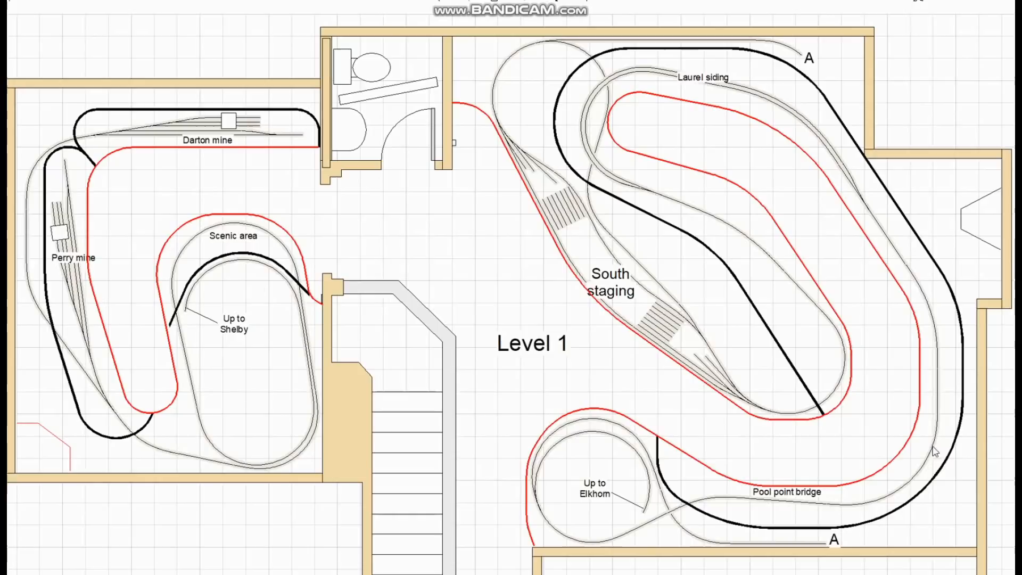
pyautogui.moveTo(810, 460)
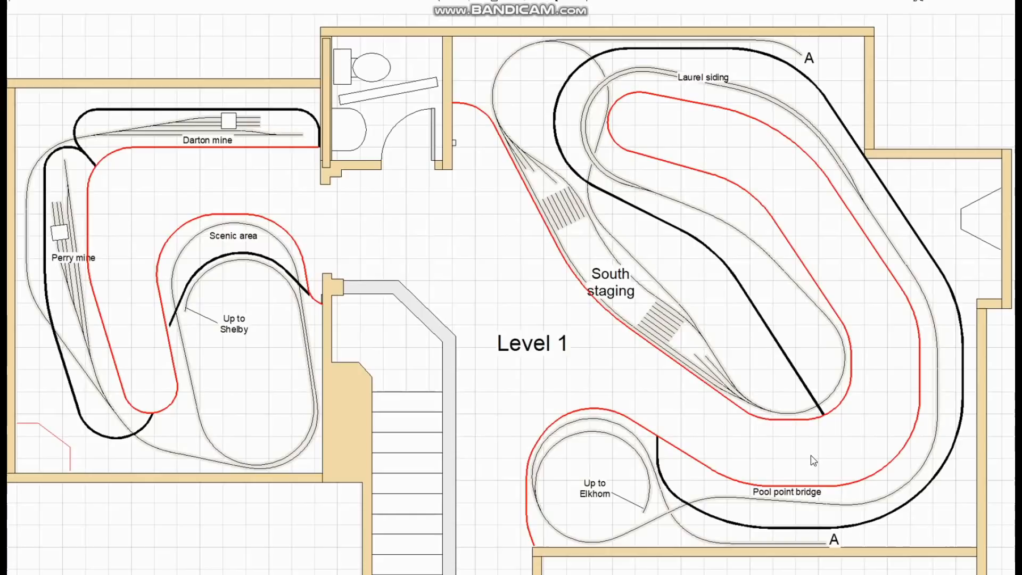
pyautogui.moveTo(939, 380)
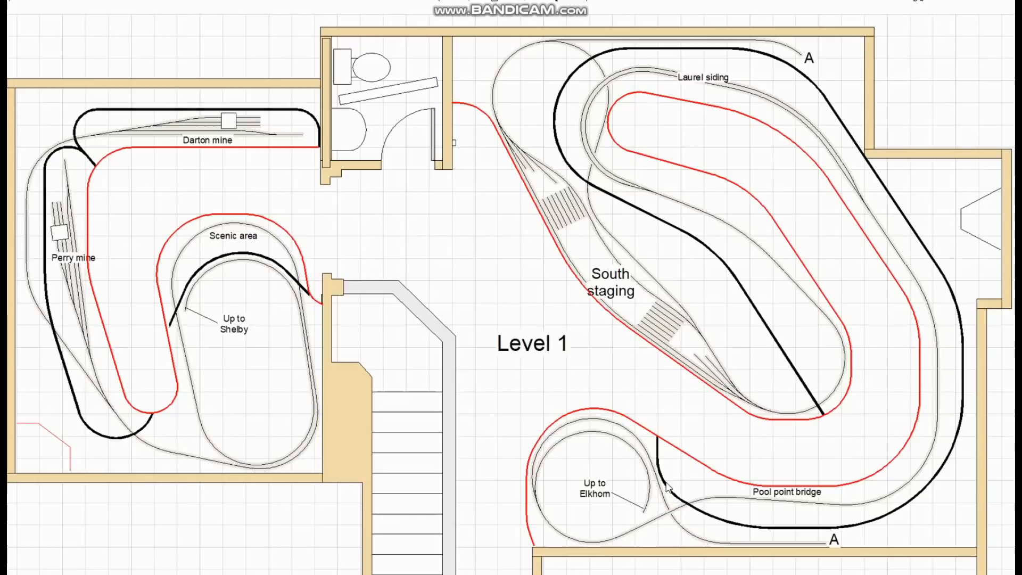
pyautogui.moveTo(822, 510)
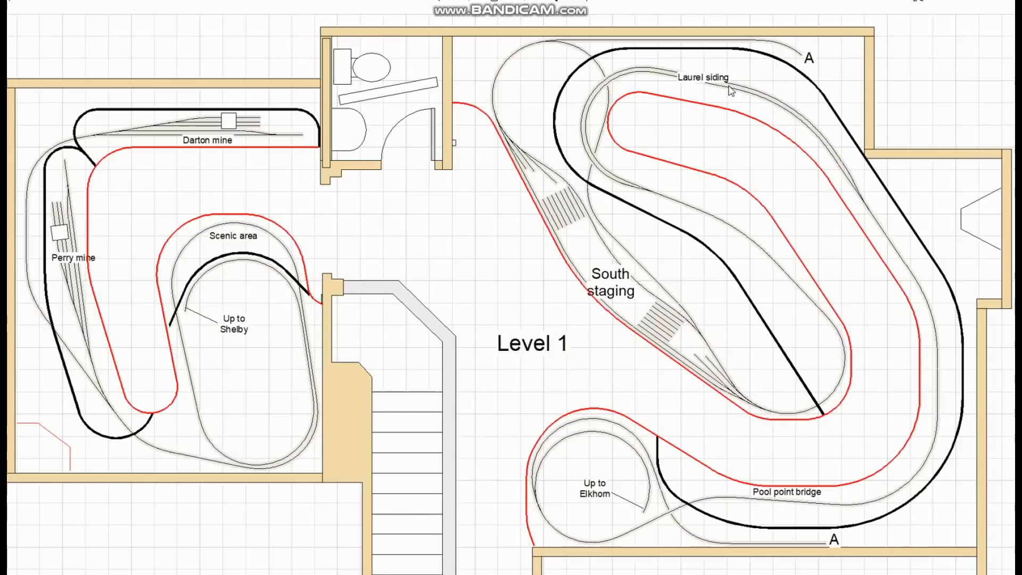
pyautogui.moveTo(733, 355)
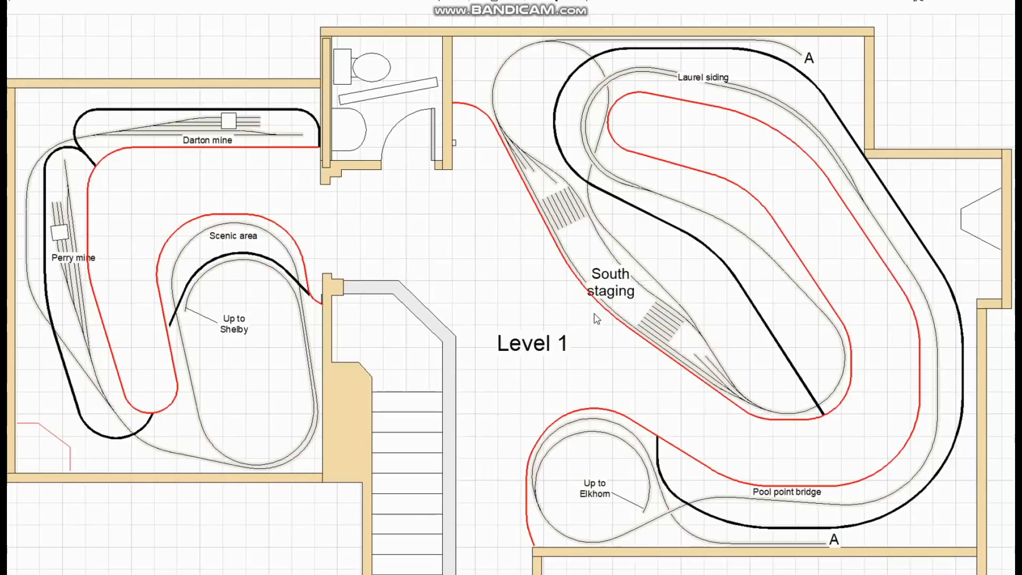
pyautogui.moveTo(989, 281)
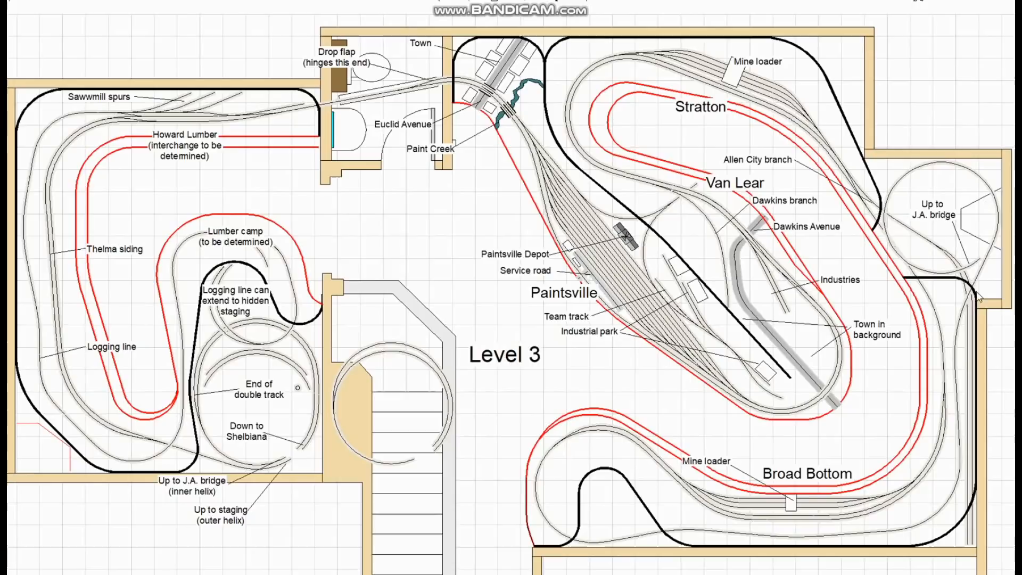
pyautogui.moveTo(907, 466)
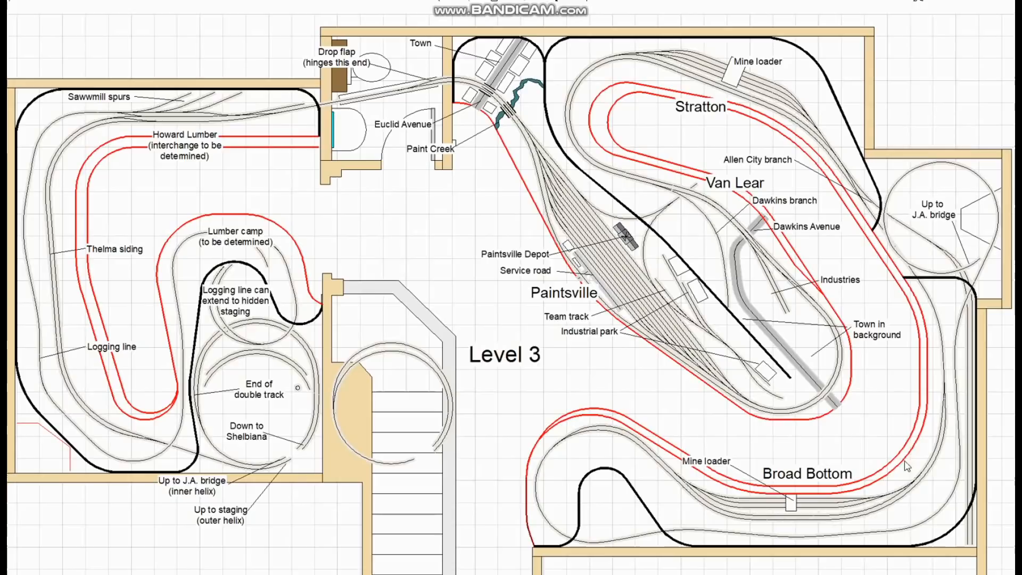
pyautogui.moveTo(929, 305)
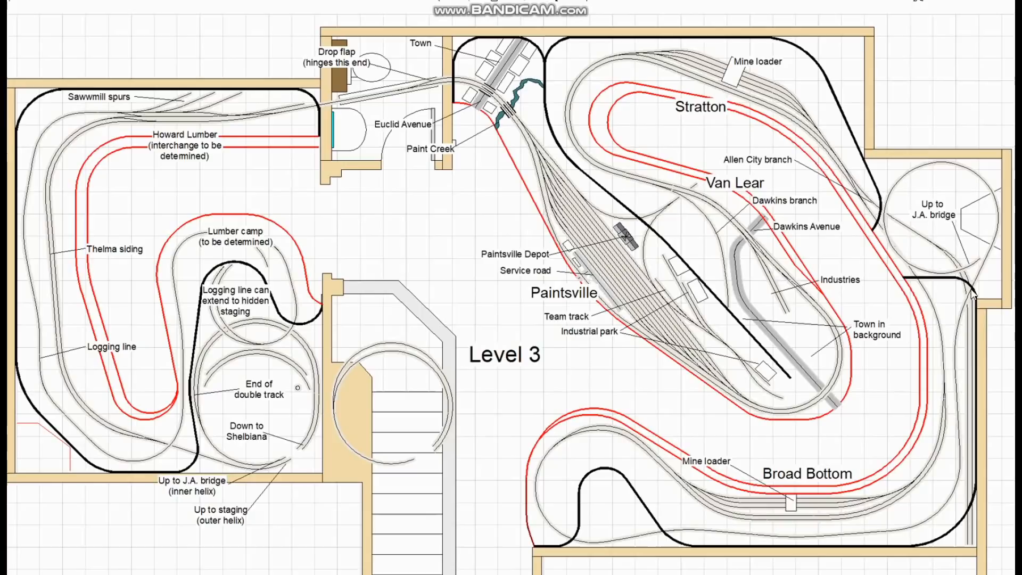
pyautogui.moveTo(801, 181)
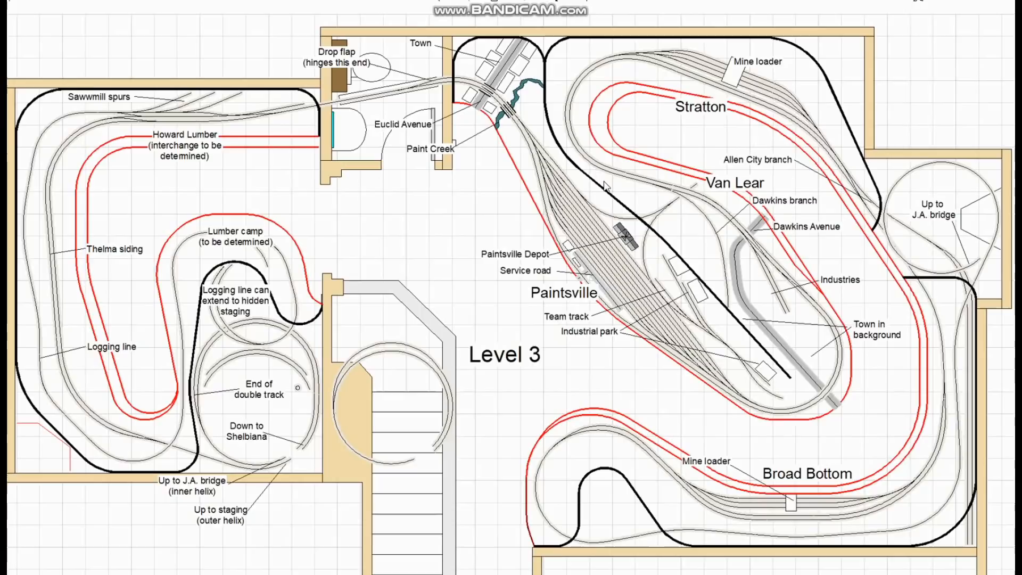
pyautogui.moveTo(725, 229)
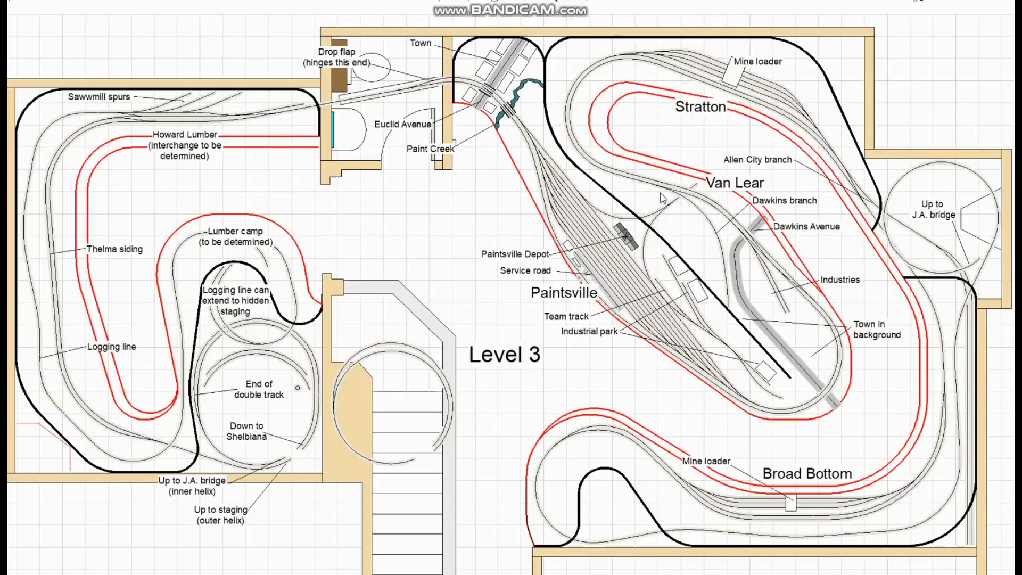
pyautogui.moveTo(719, 245)
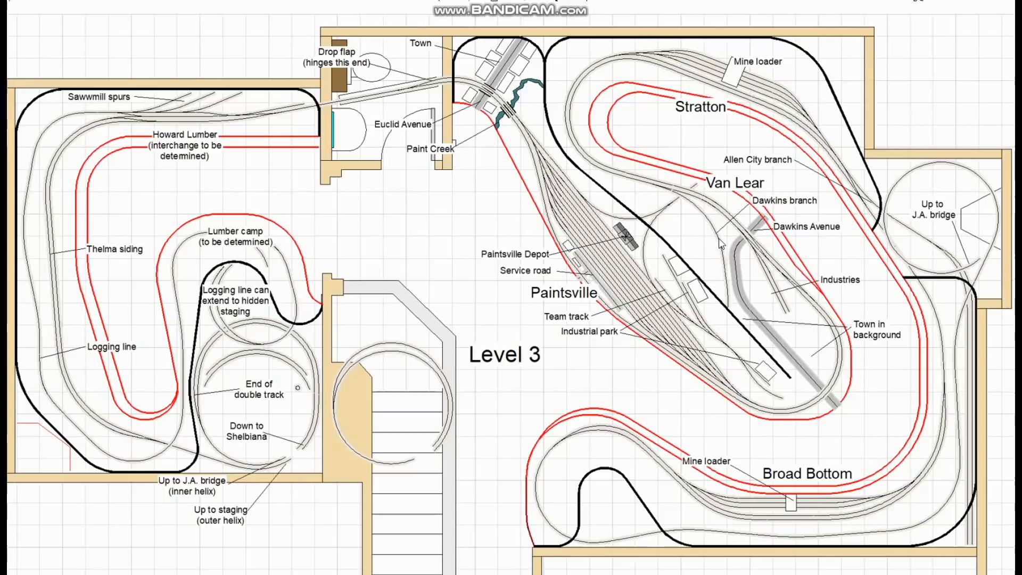
pyautogui.moveTo(695, 238)
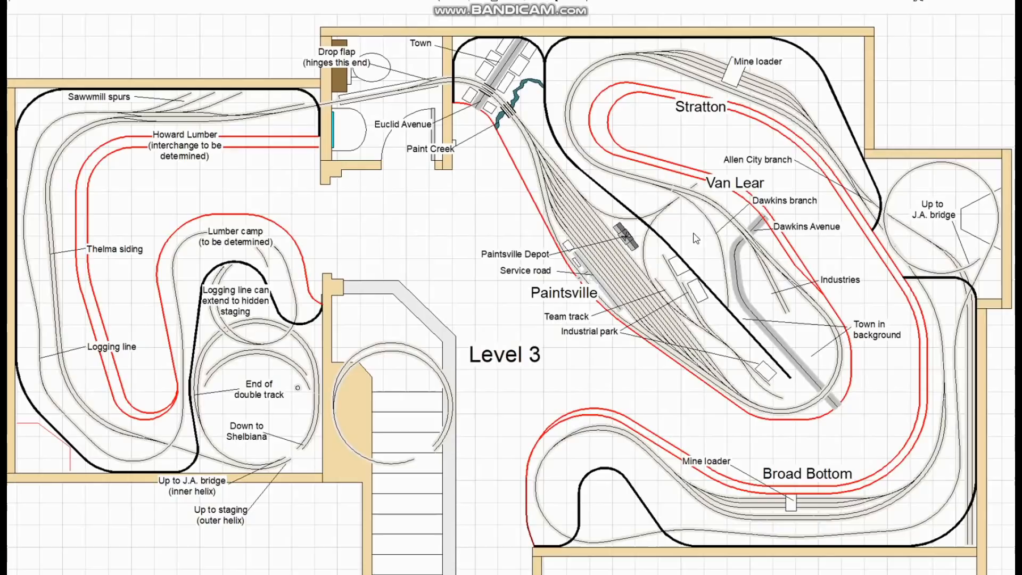
pyautogui.moveTo(758, 341)
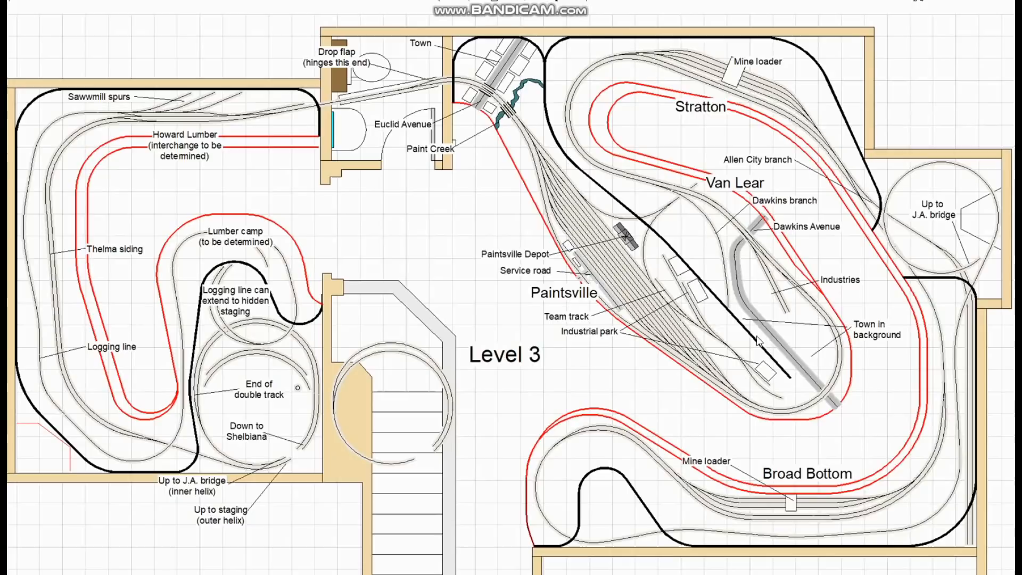
pyautogui.moveTo(727, 298)
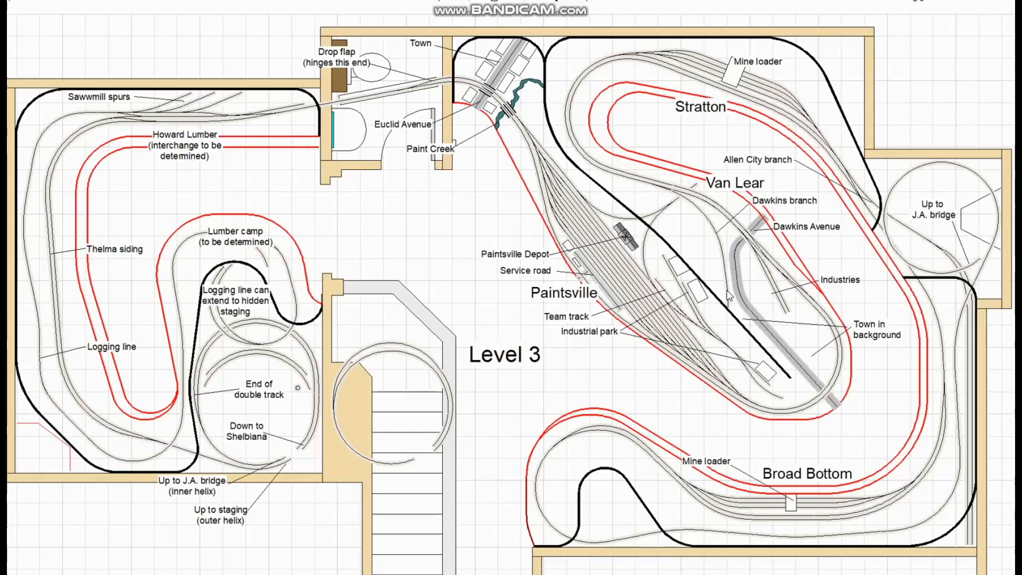
pyautogui.moveTo(717, 246)
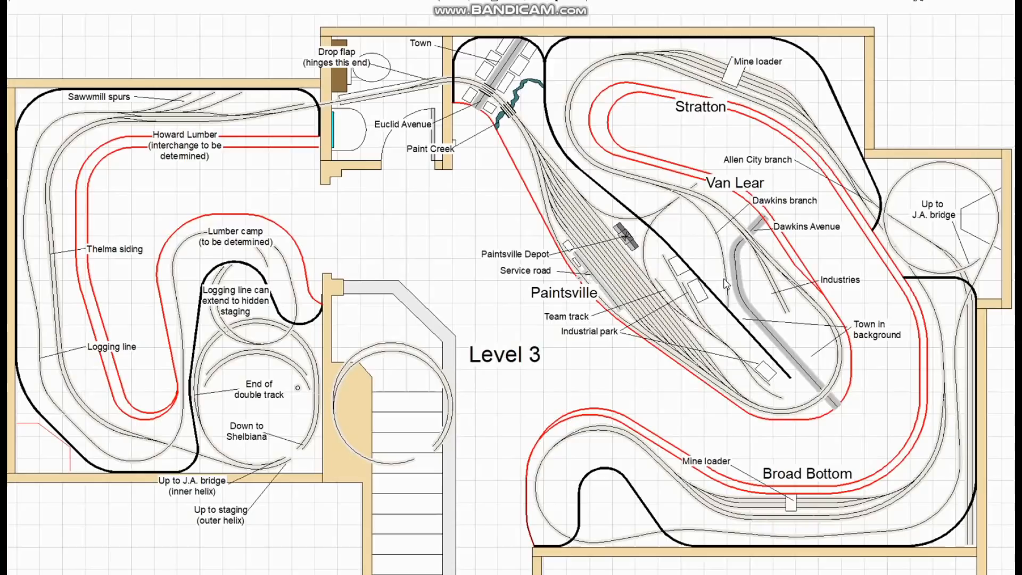
pyautogui.moveTo(757, 283)
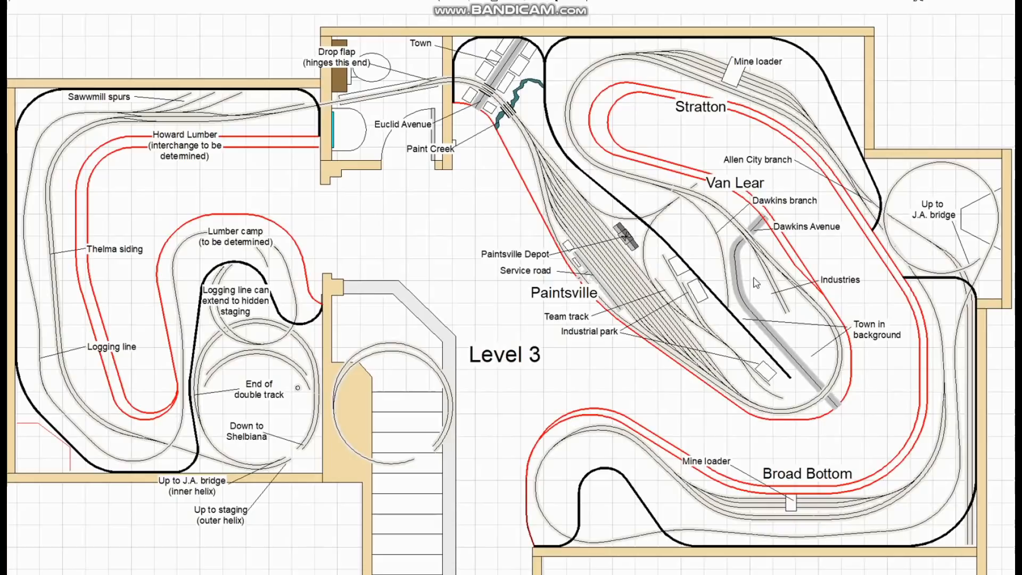
pyautogui.moveTo(776, 316)
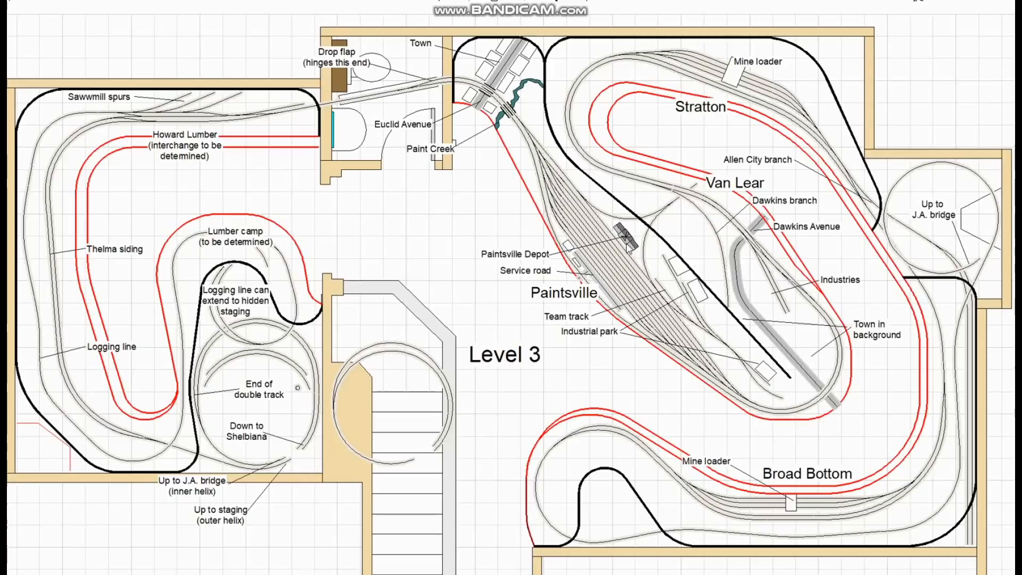
pyautogui.moveTo(643, 271)
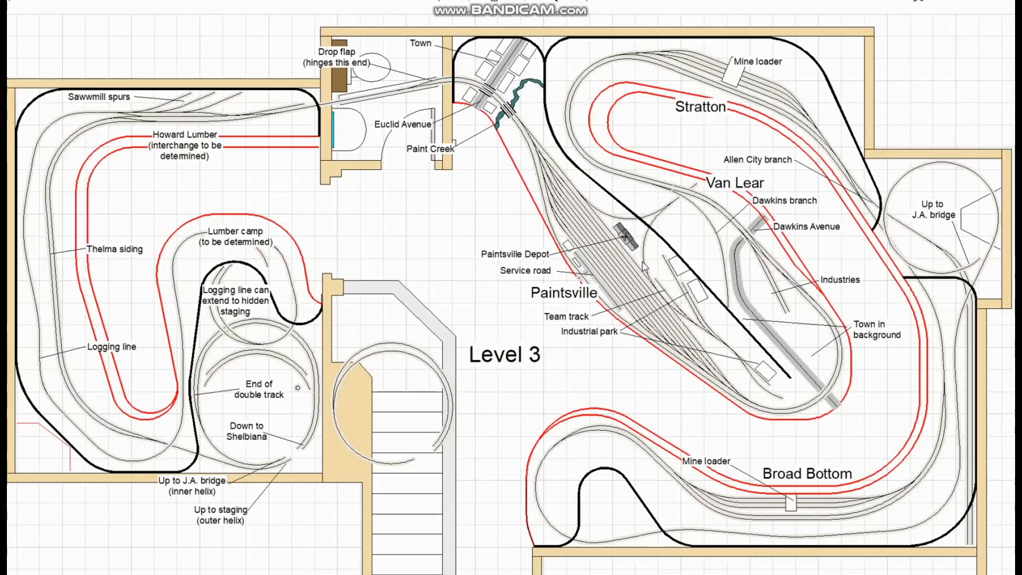
pyautogui.moveTo(720, 378)
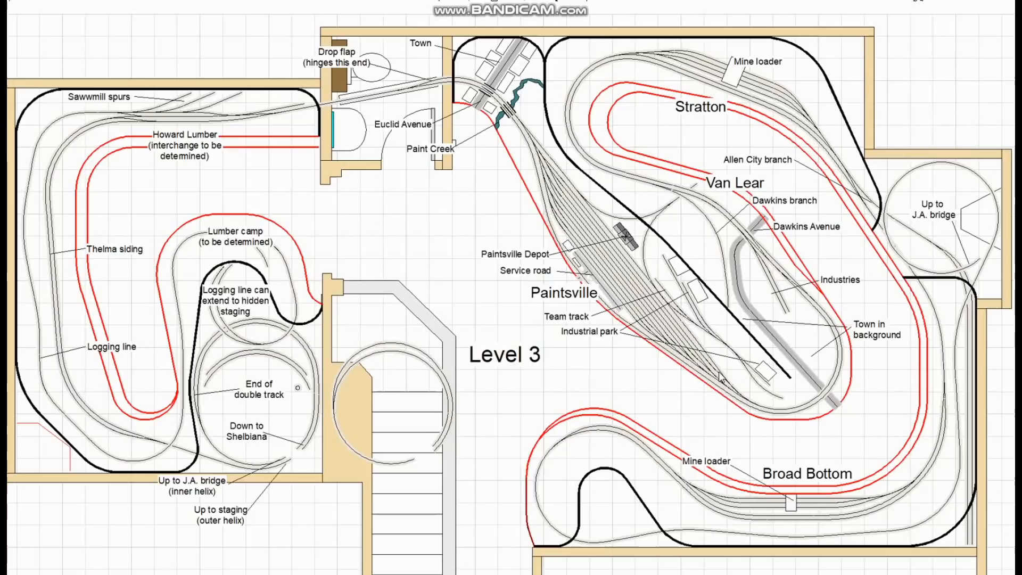
pyautogui.moveTo(682, 247)
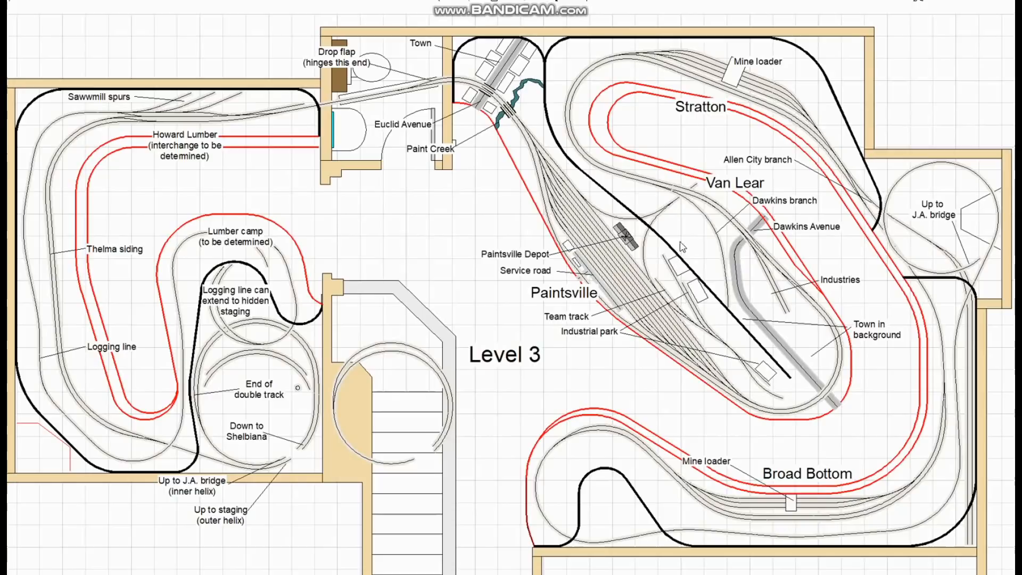
pyautogui.moveTo(685, 322)
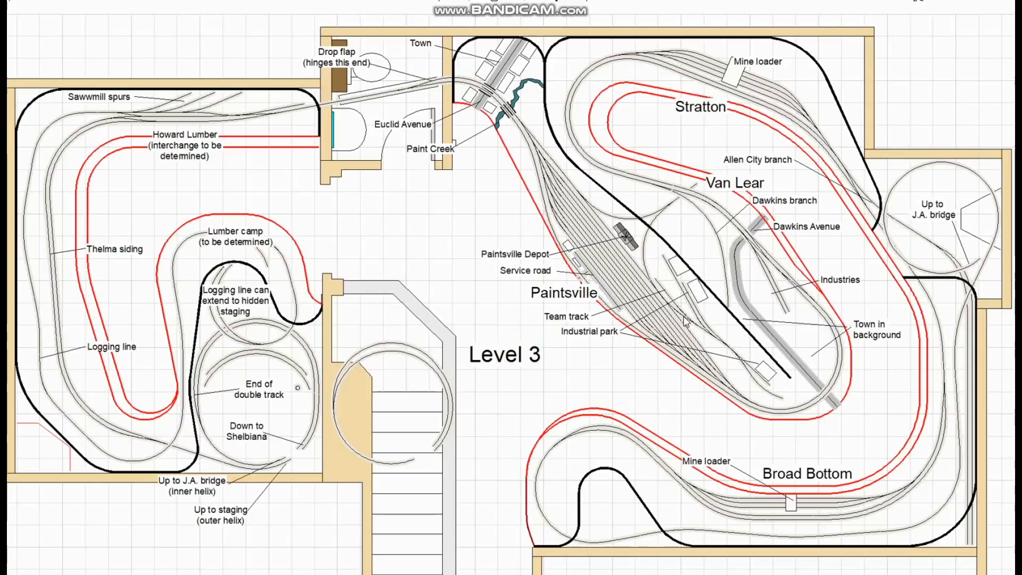
pyautogui.moveTo(730, 227)
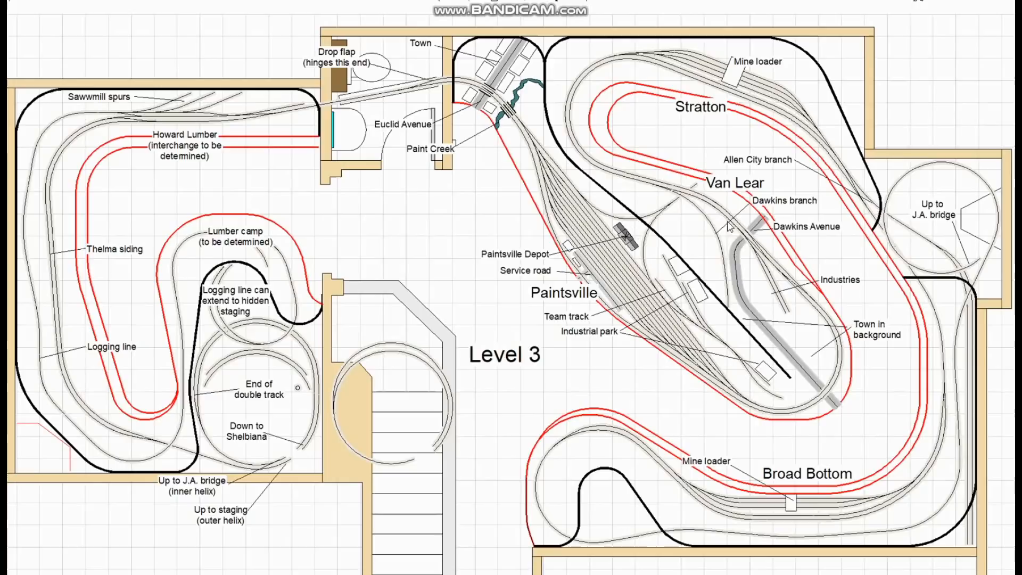
pyautogui.moveTo(748, 237)
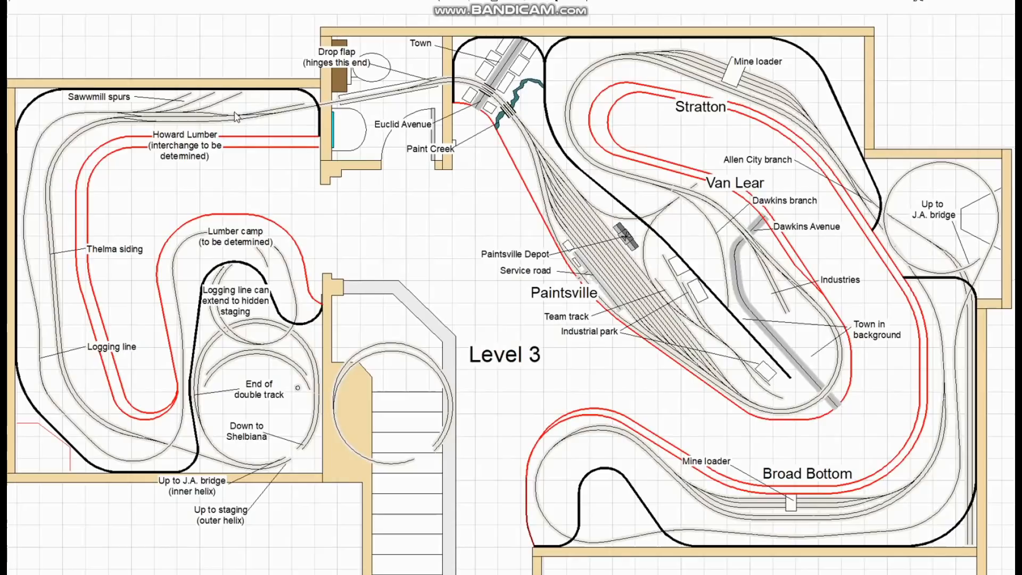
pyautogui.moveTo(246, 367)
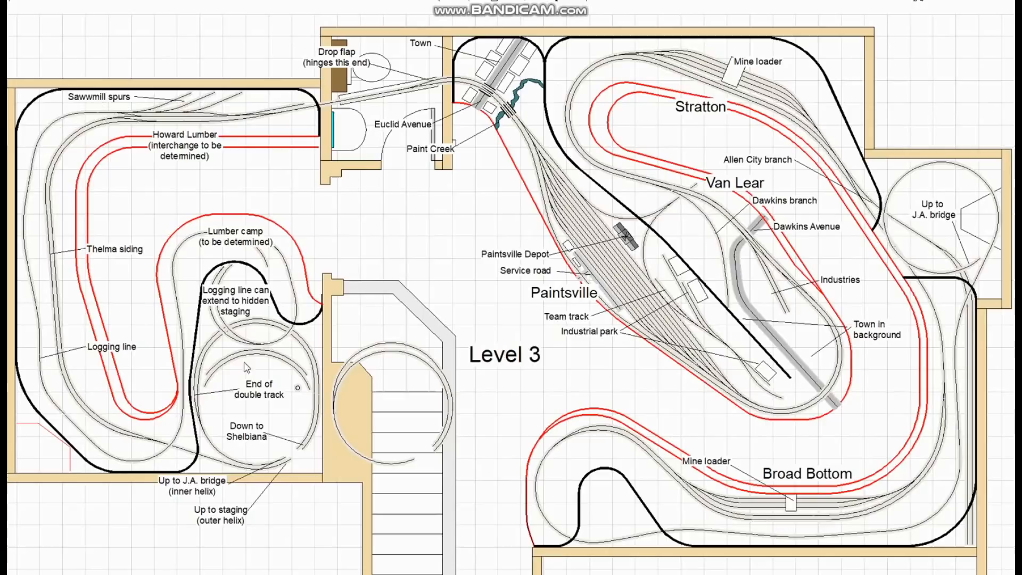
pyautogui.moveTo(190, 454)
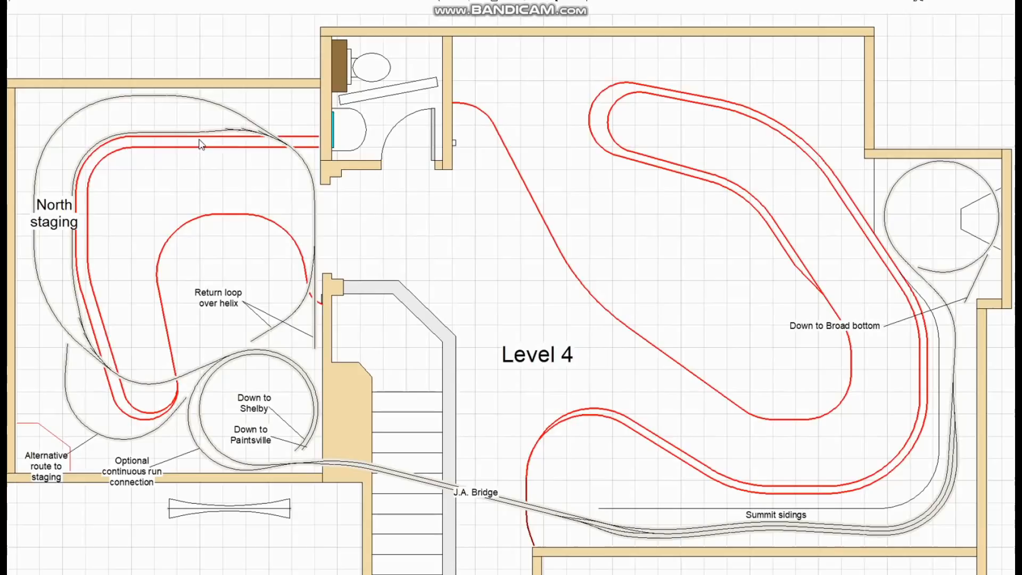
pyautogui.moveTo(310, 242)
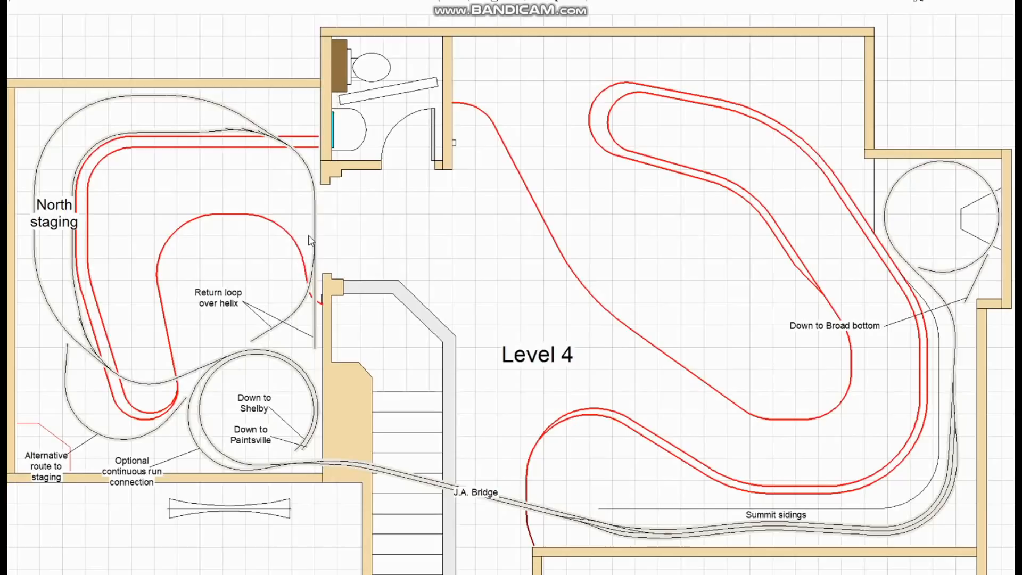
pyautogui.moveTo(332, 383)
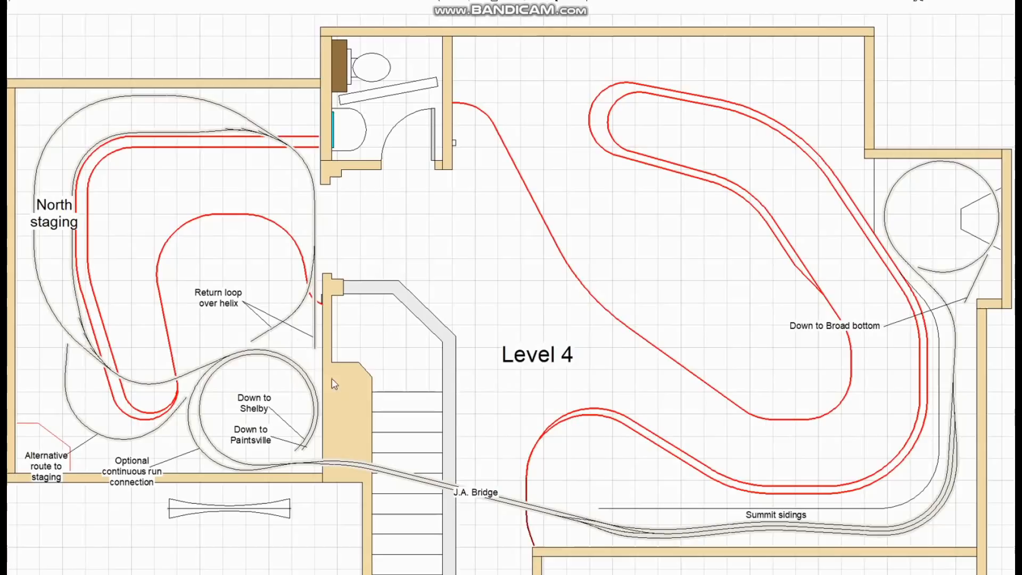
pyautogui.moveTo(614, 535)
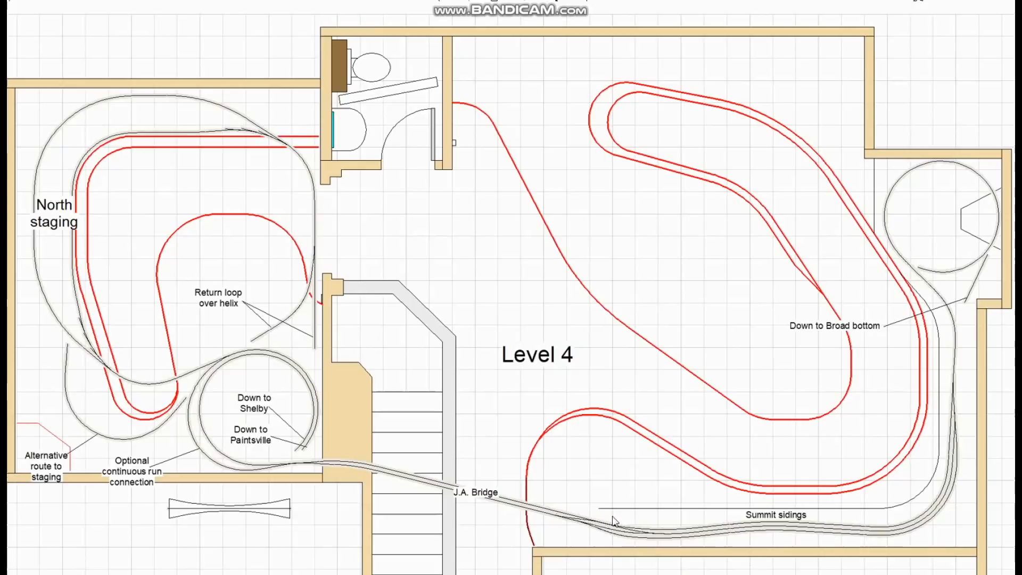
pyautogui.moveTo(467, 498)
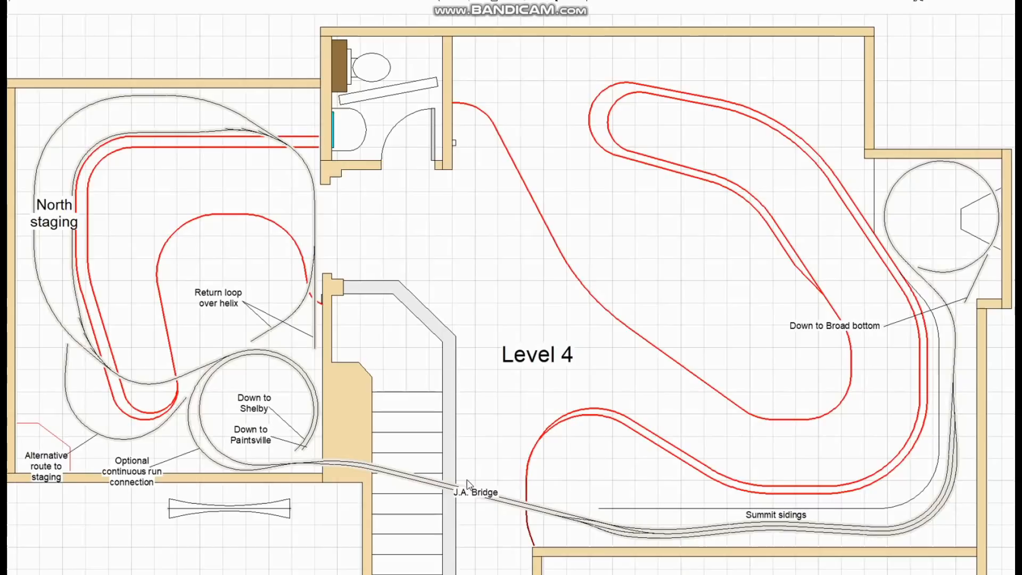
pyautogui.moveTo(515, 522)
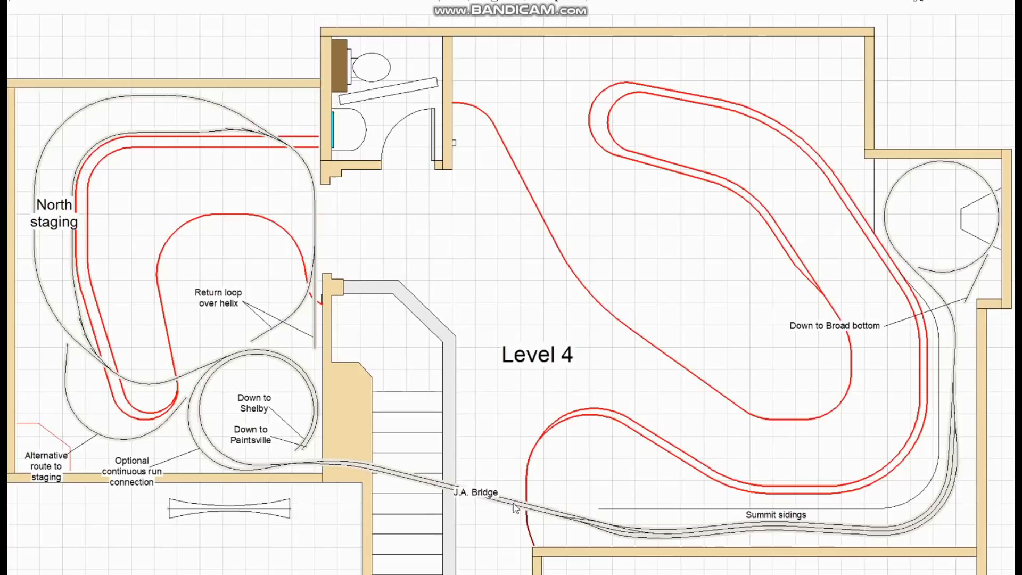
pyautogui.moveTo(544, 543)
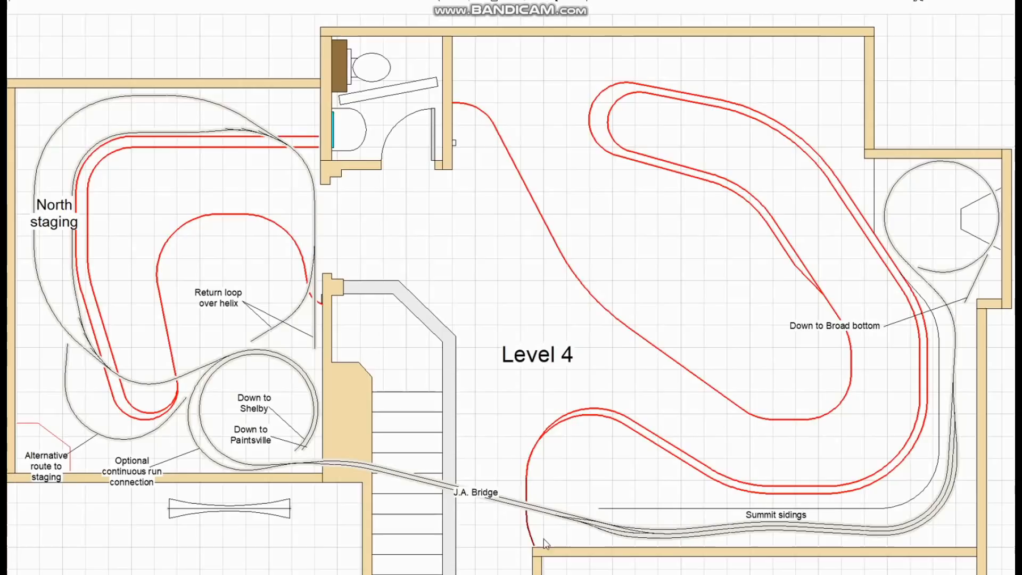
pyautogui.moveTo(895, 363)
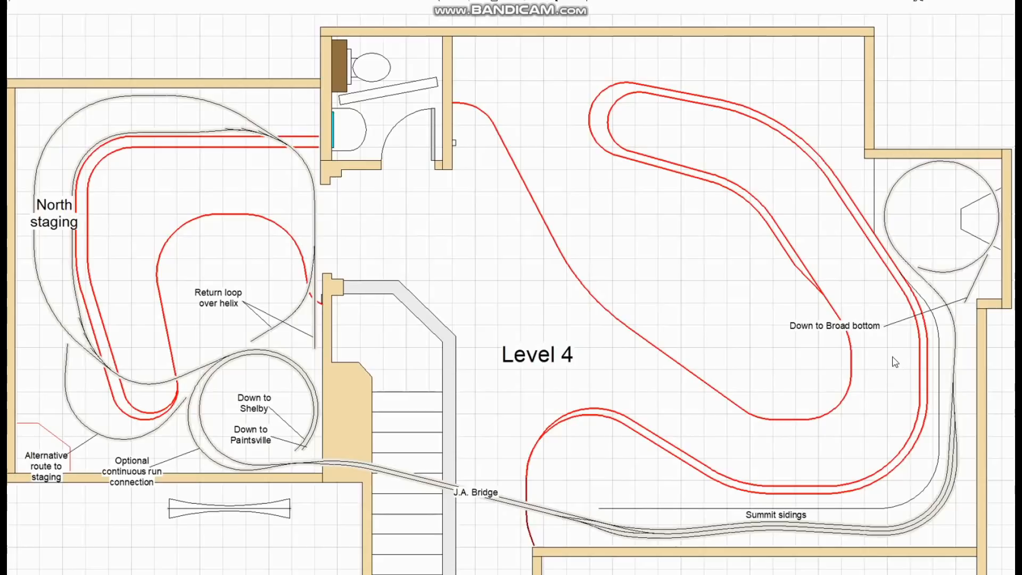
pyautogui.moveTo(918, 378)
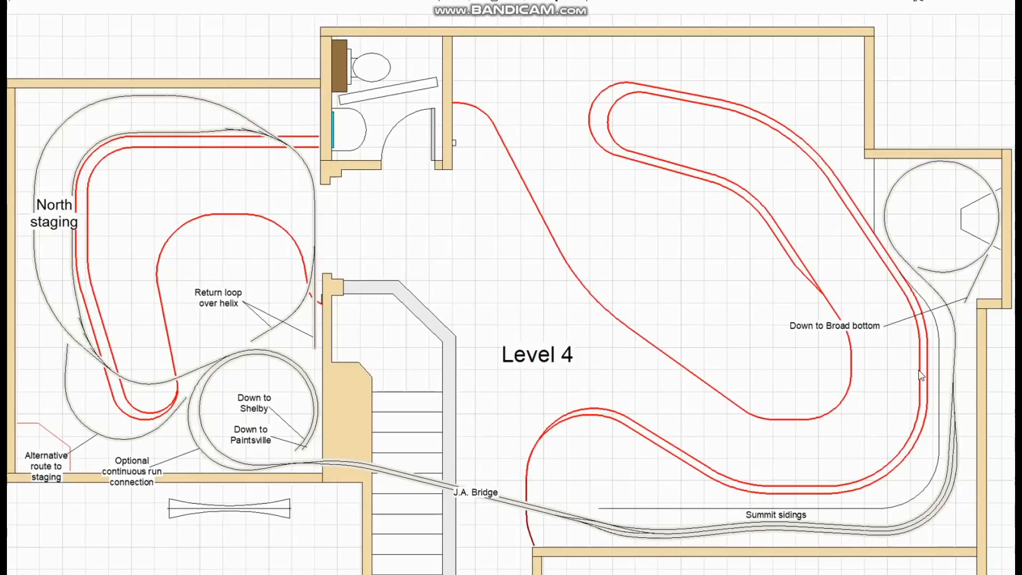
pyautogui.moveTo(915, 395)
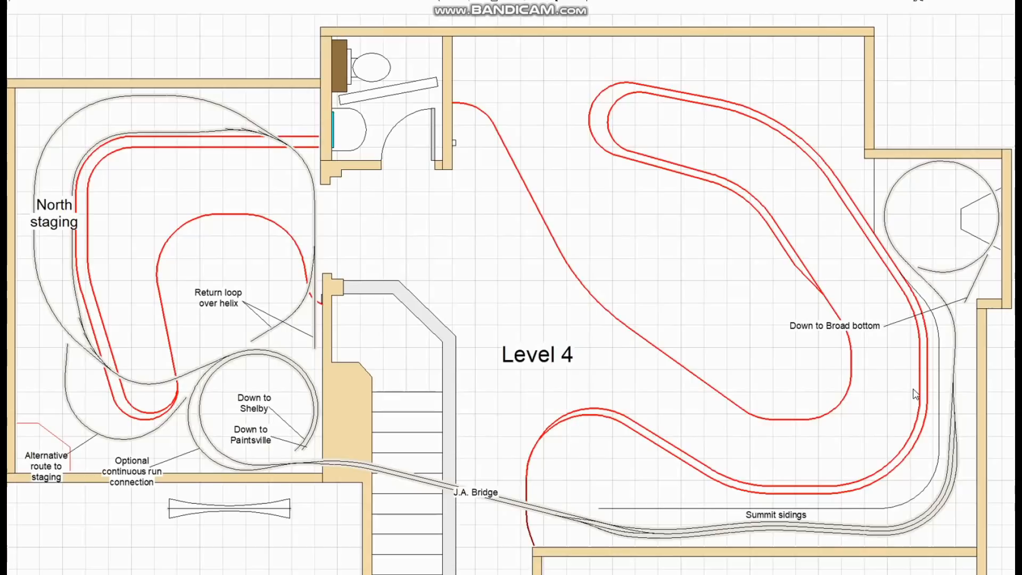